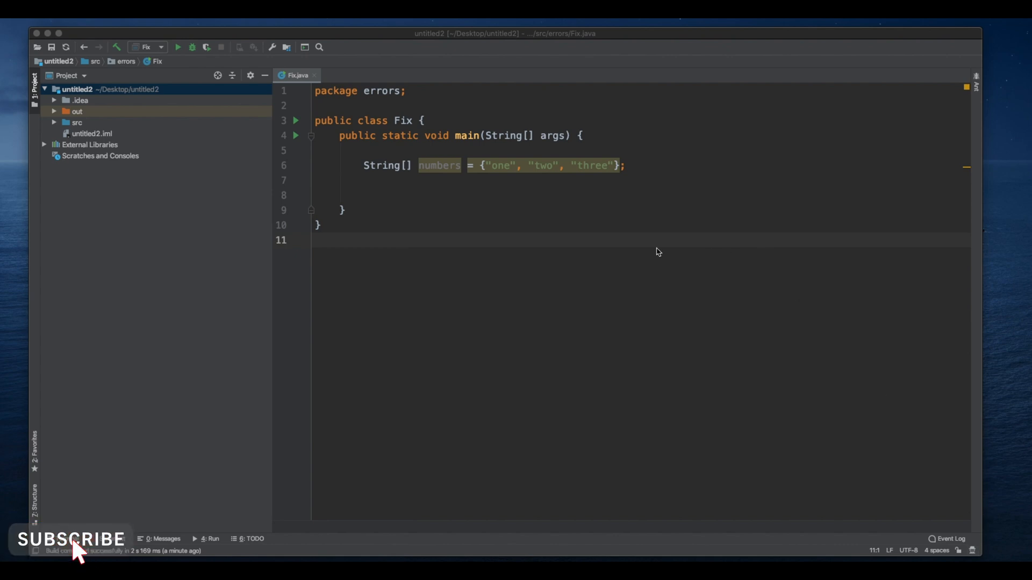
pyautogui.moveTo(595, 207)
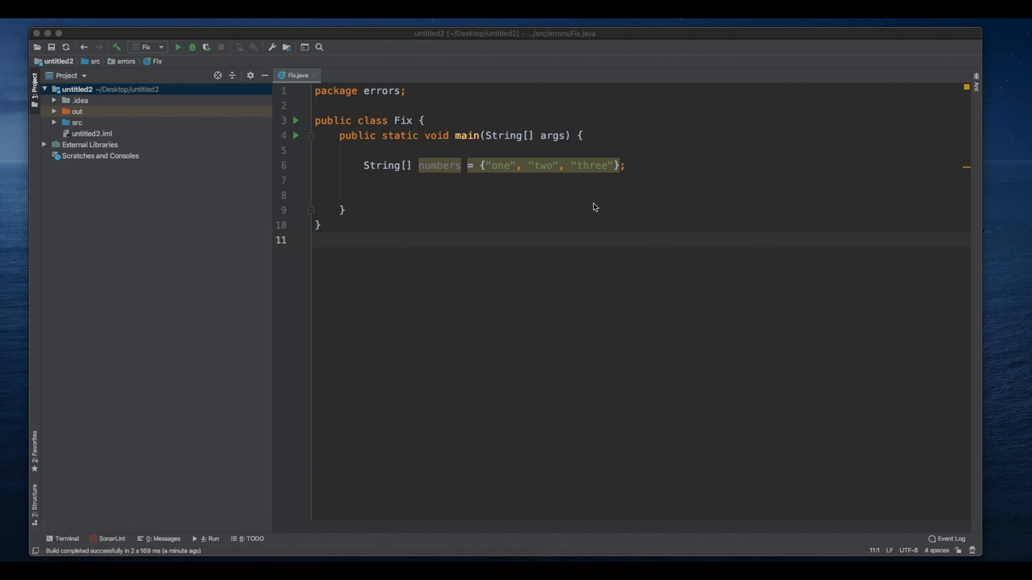
pyautogui.moveTo(487, 171)
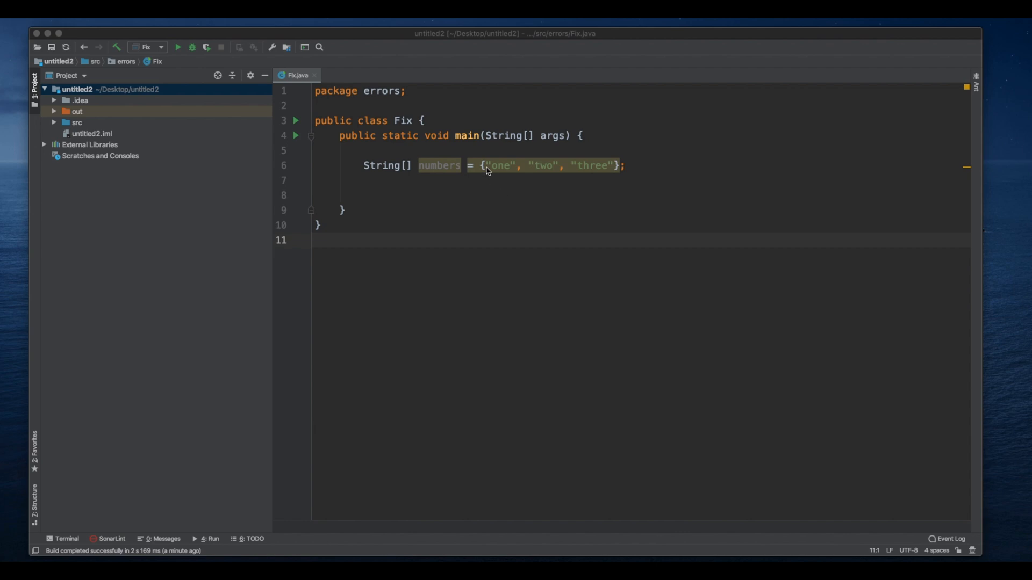
pyautogui.moveTo(573, 183)
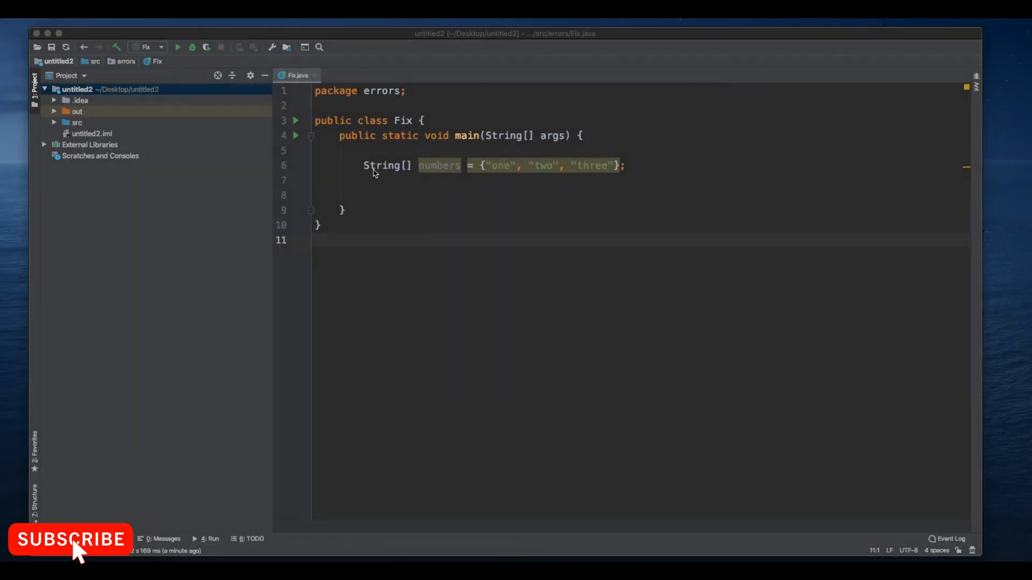
# Step: Place the caret after the String[] numbers declaration to open a new line
pyautogui.doubleClick(439, 165)
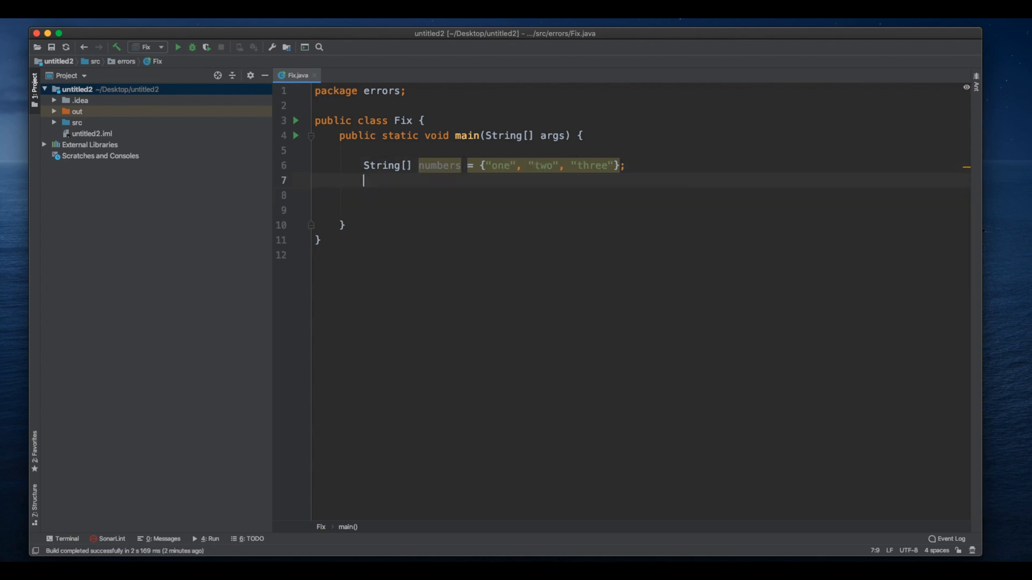
# Step: Write the loop header for(int i = 0; i <= numbers.length; i++) {
pyautogui.write('for(int i = 0')
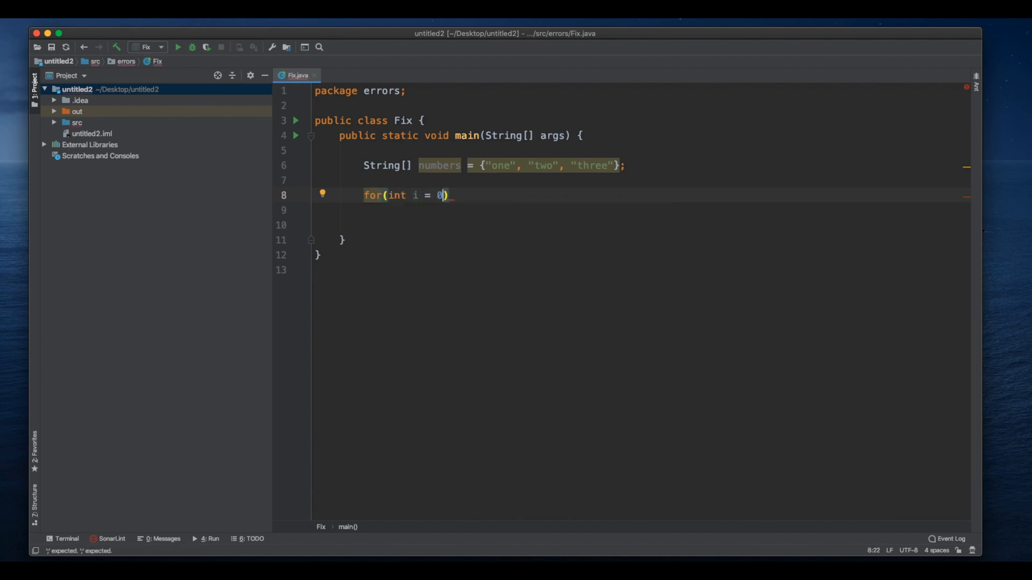
pyautogui.write(';')
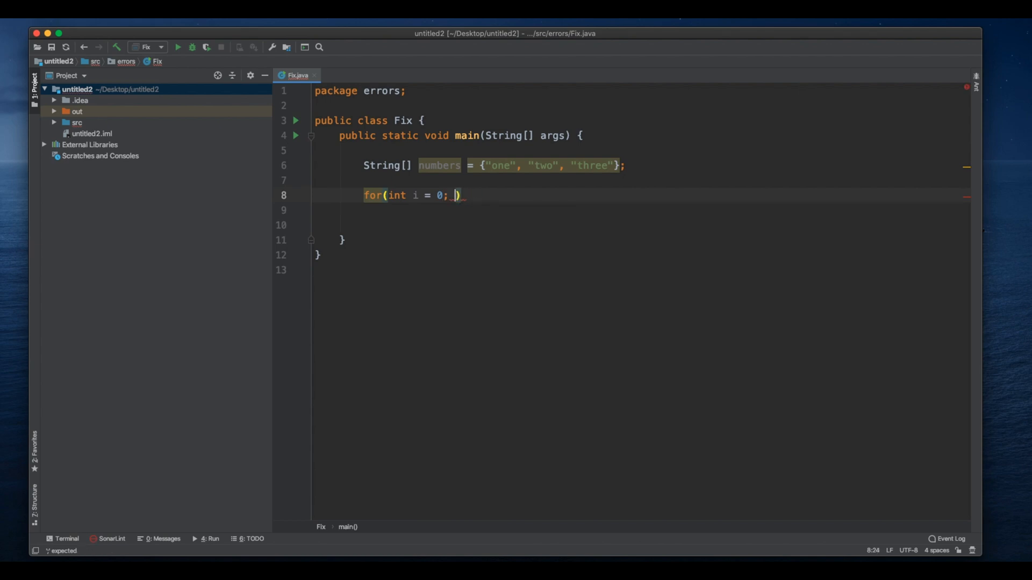
pyautogui.write('i <=')
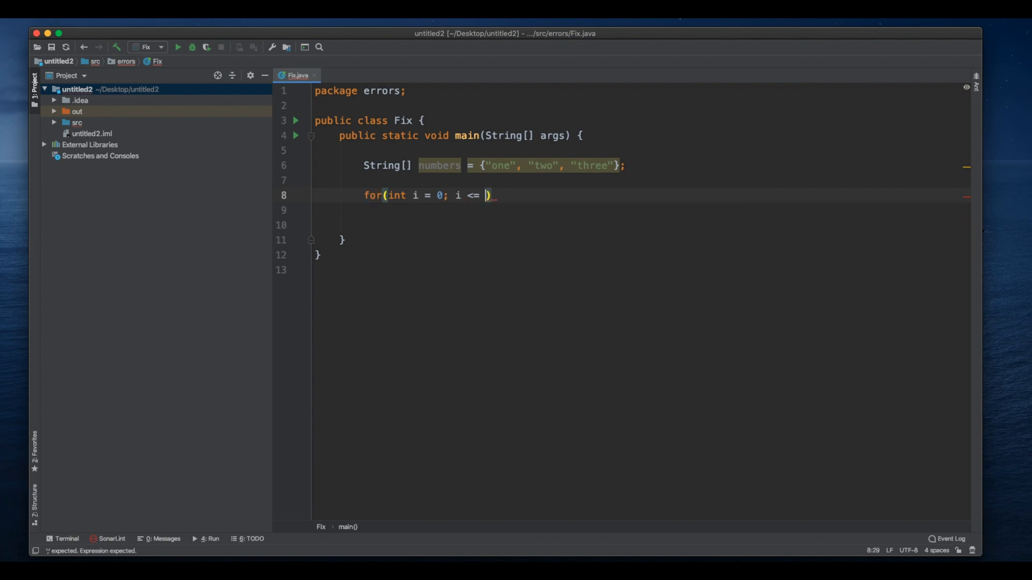
pyautogui.write('numbers.length;')
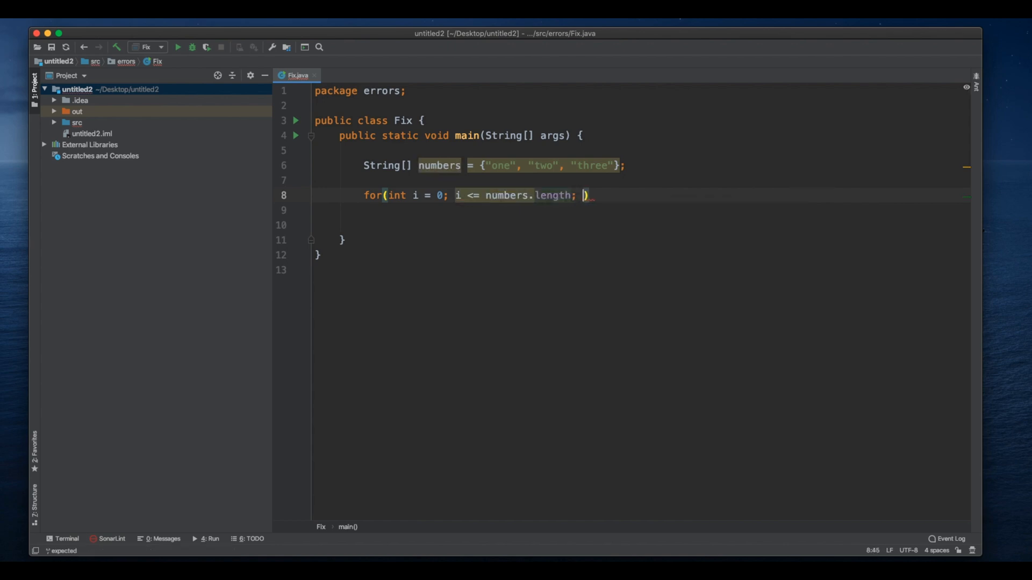
pyautogui.write('i++')
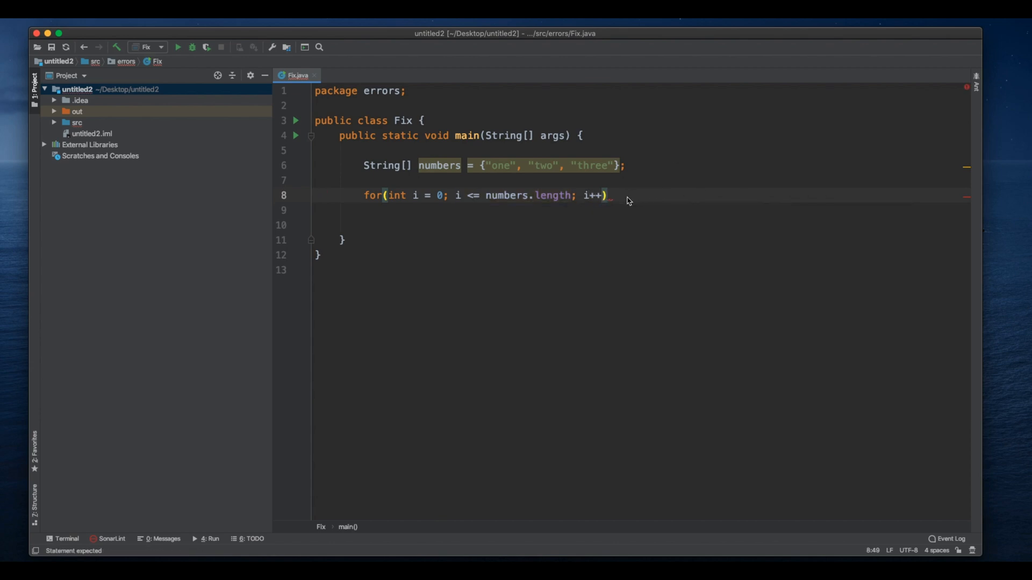
pyautogui.write('{')
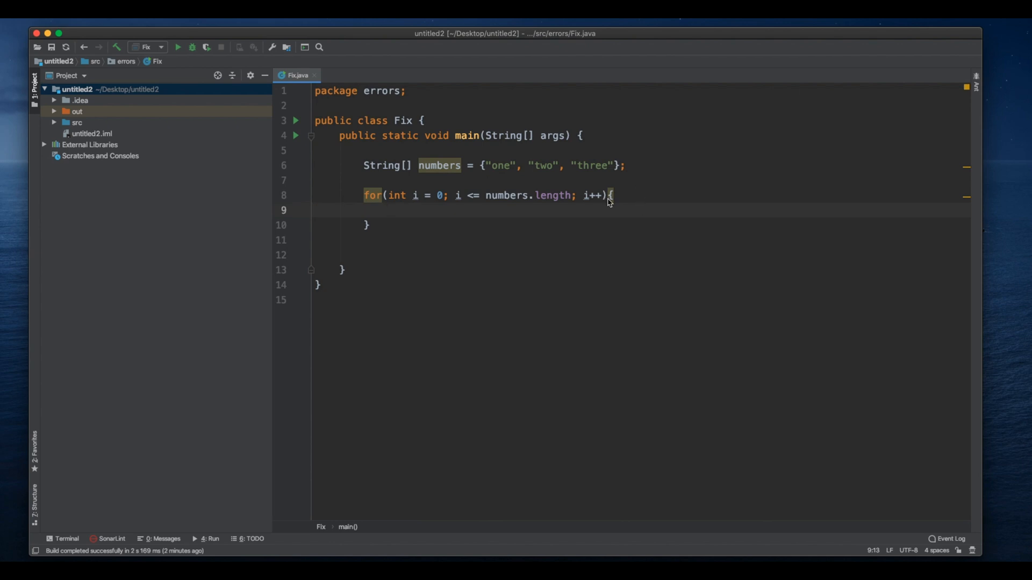
# Step: Fill the loop body with System.out.println(numbers[i]);
pyautogui.click(408, 210)
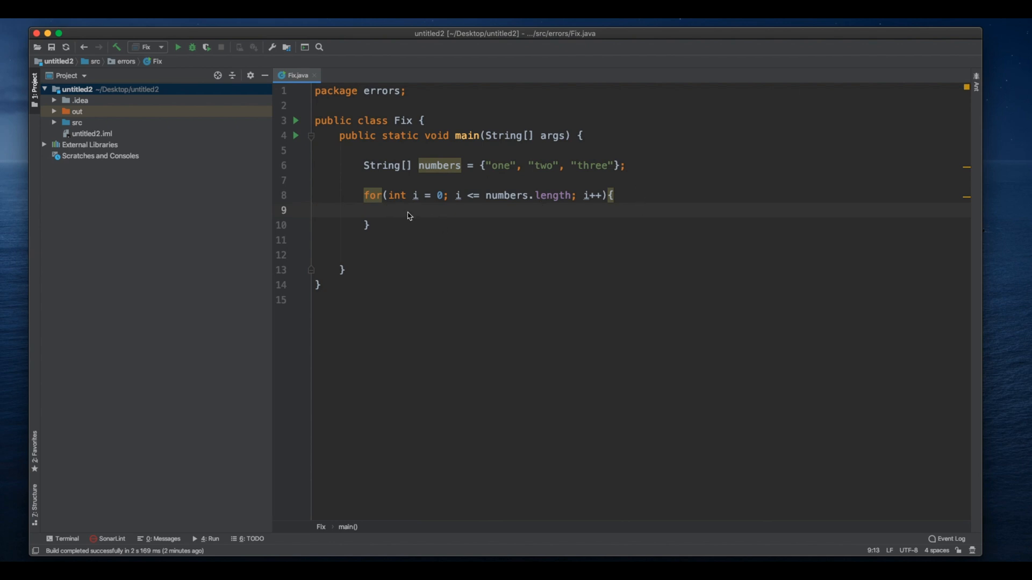
pyautogui.moveTo(404, 216)
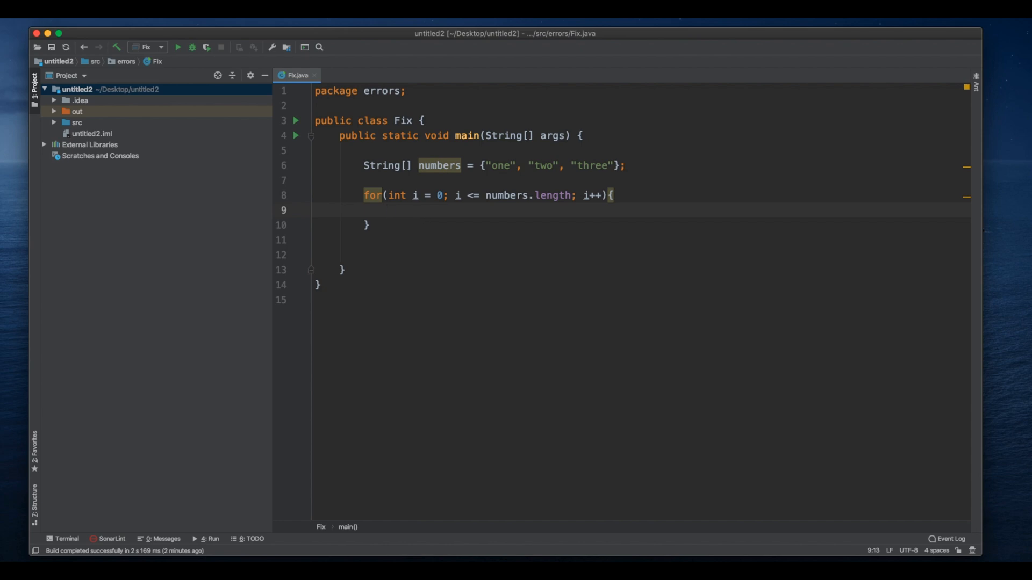
pyautogui.write('System.out.println();')
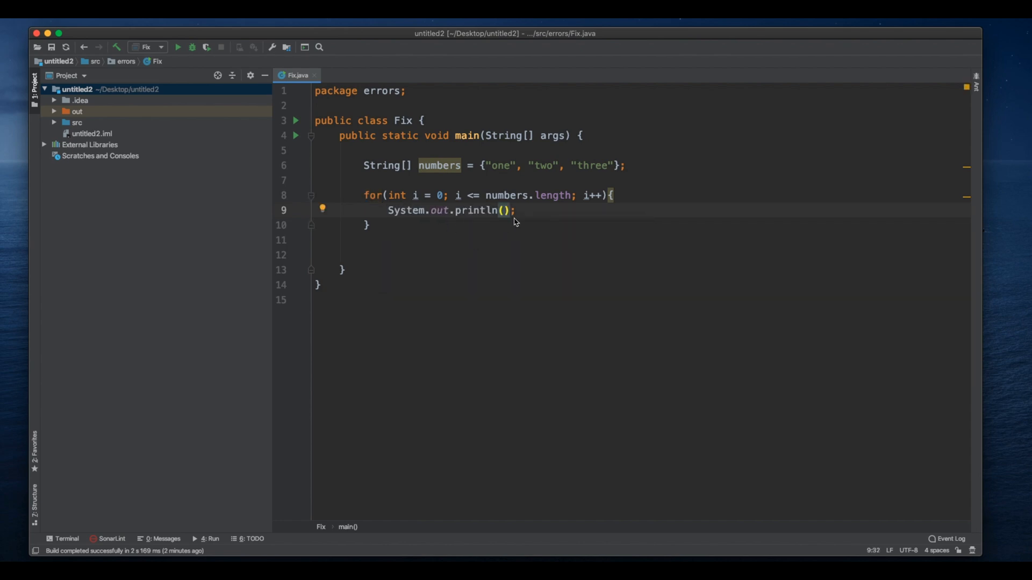
pyautogui.write('numbers')
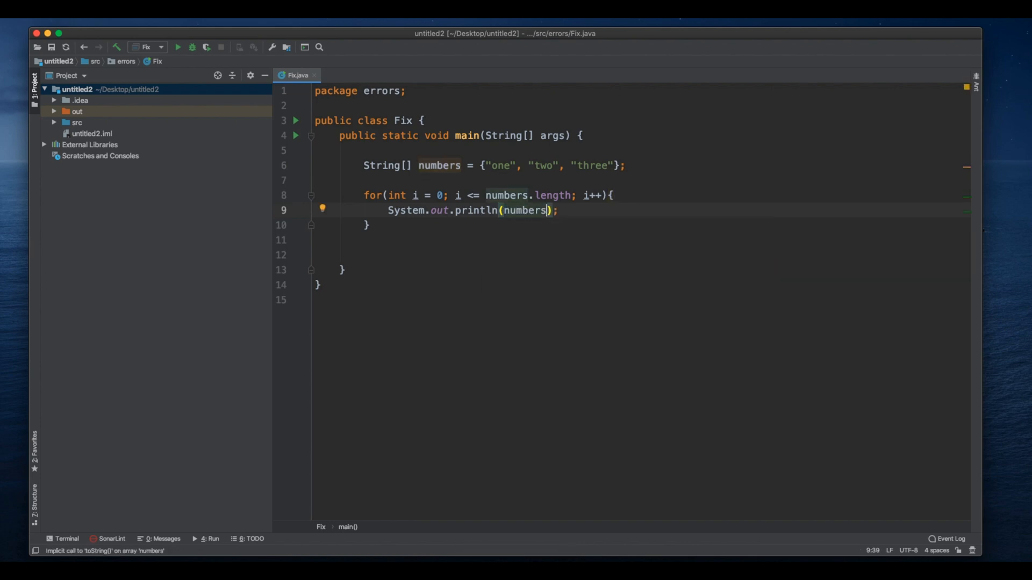
pyautogui.write('[]')
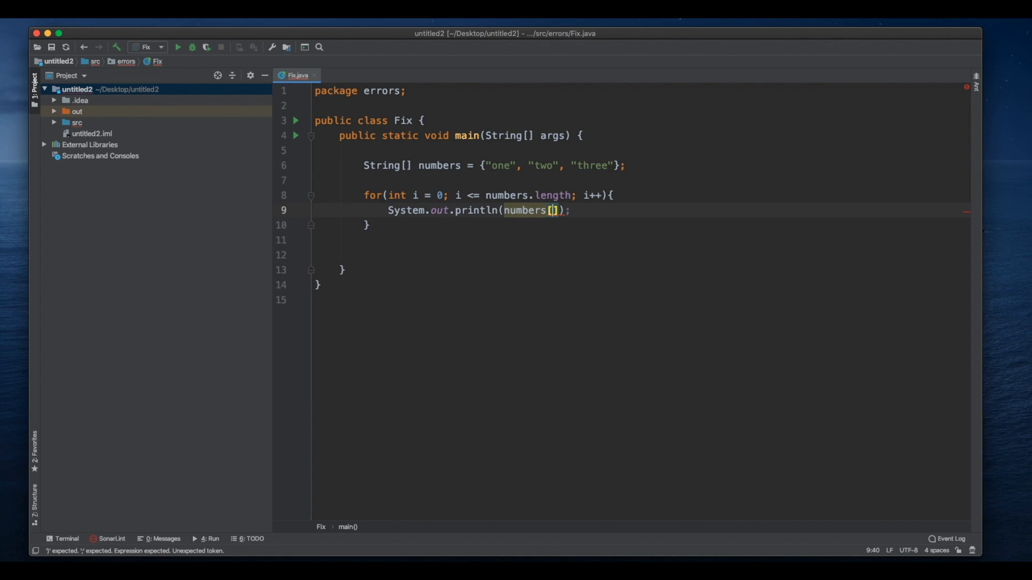
pyautogui.write('i')
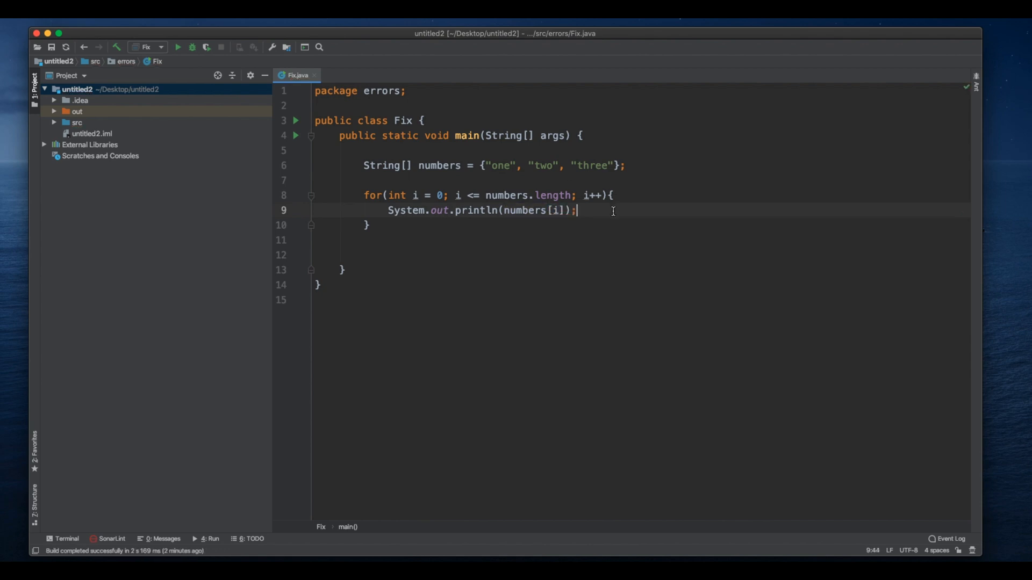
# Step: Run Fix.main() from the gutter run arrow
pyautogui.click(296, 135)
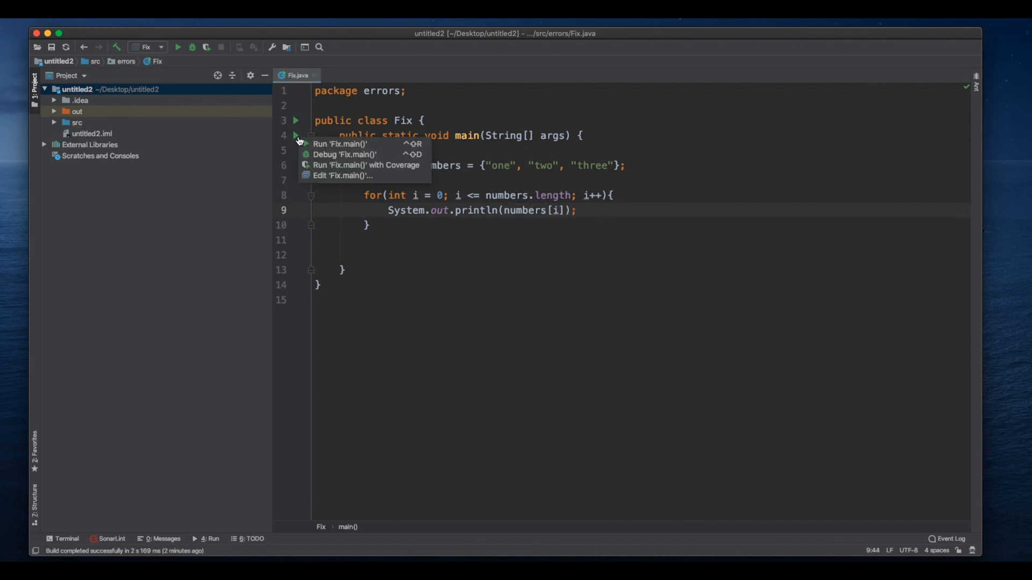
pyautogui.click(340, 144)
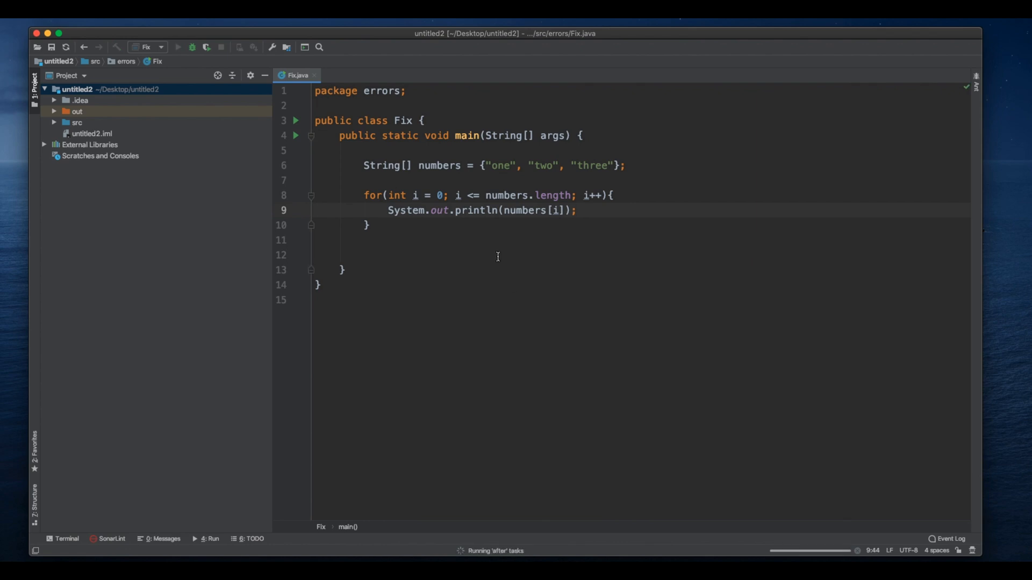
pyautogui.click(178, 47)
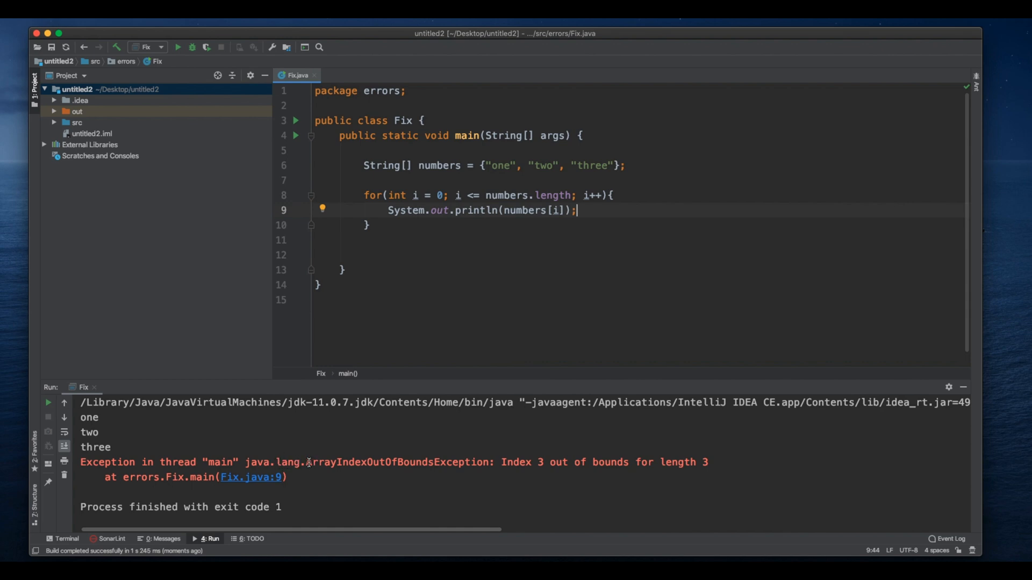
# Step: Inspect the ArrayIndexOutOfBoundsException, check numbers.length in the condition, and select the whole loop
pyautogui.doubleClick(346, 462)
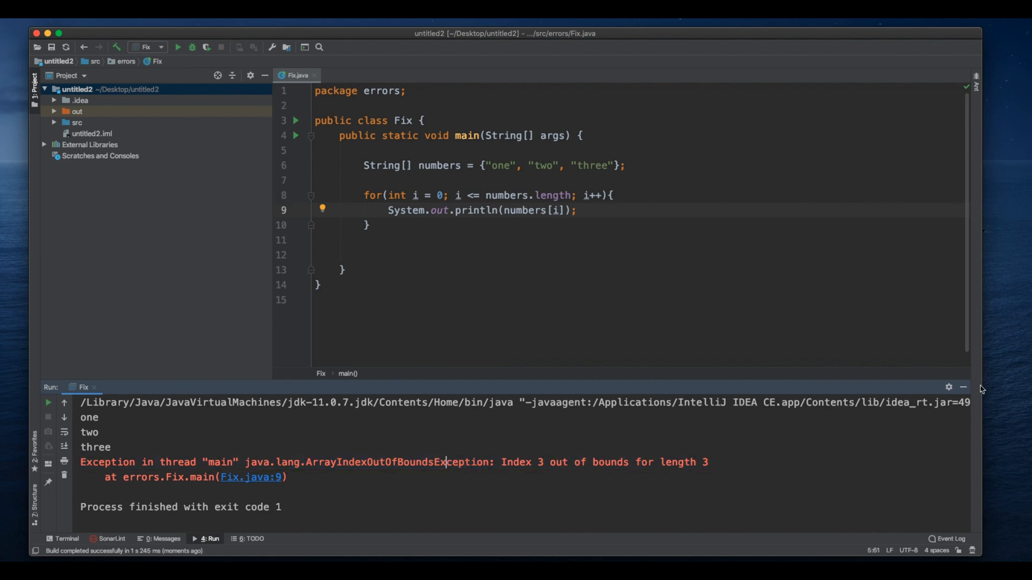
pyautogui.moveTo(964, 388)
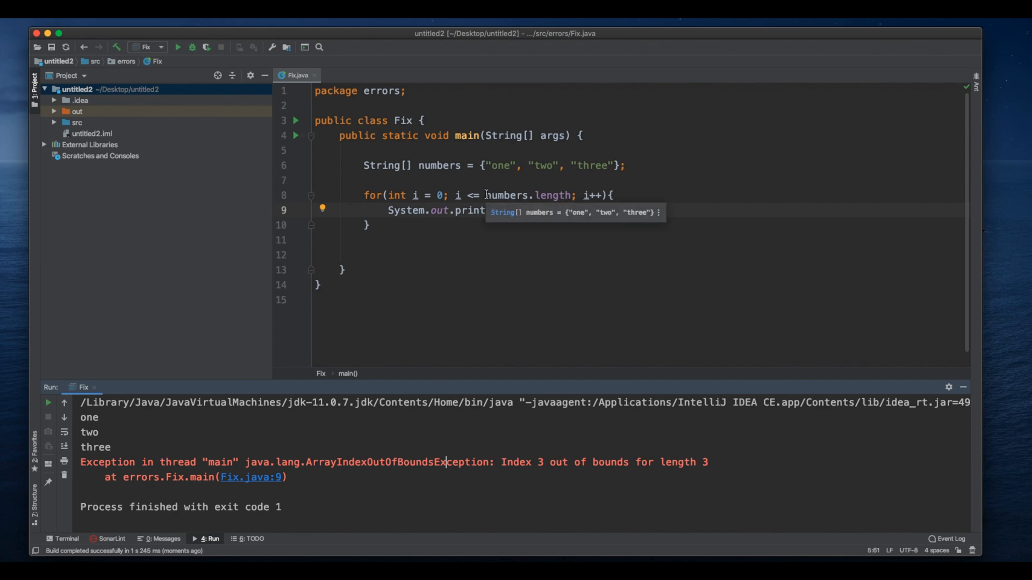
pyautogui.doubleClick(507, 195)
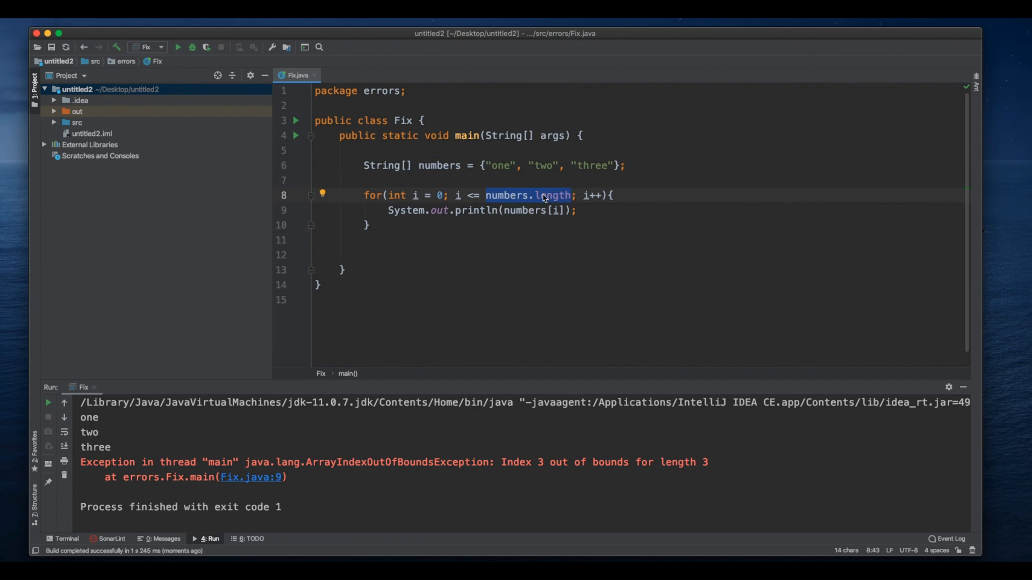
pyautogui.click(365, 195)
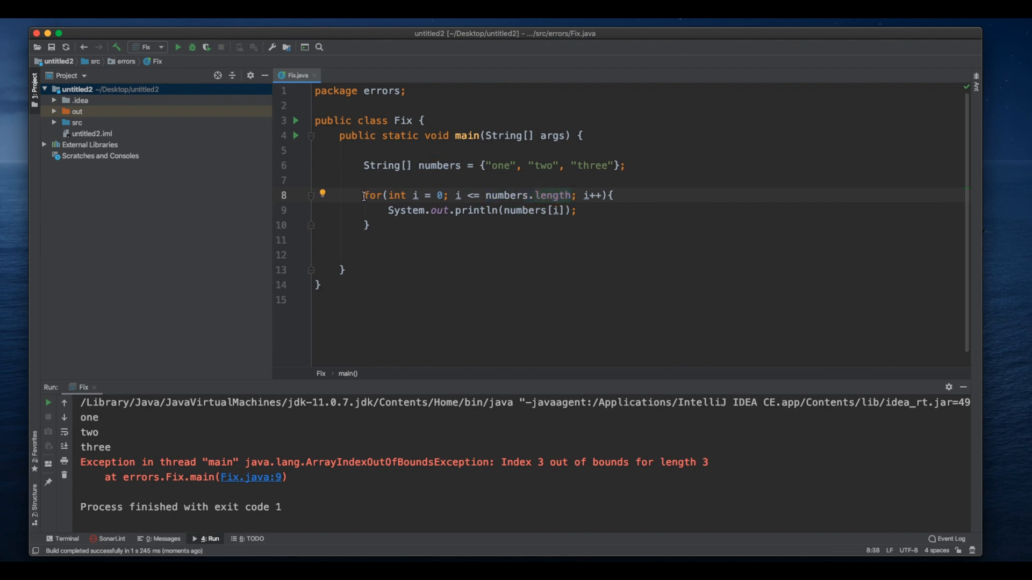
pyautogui.moveTo(497, 196)
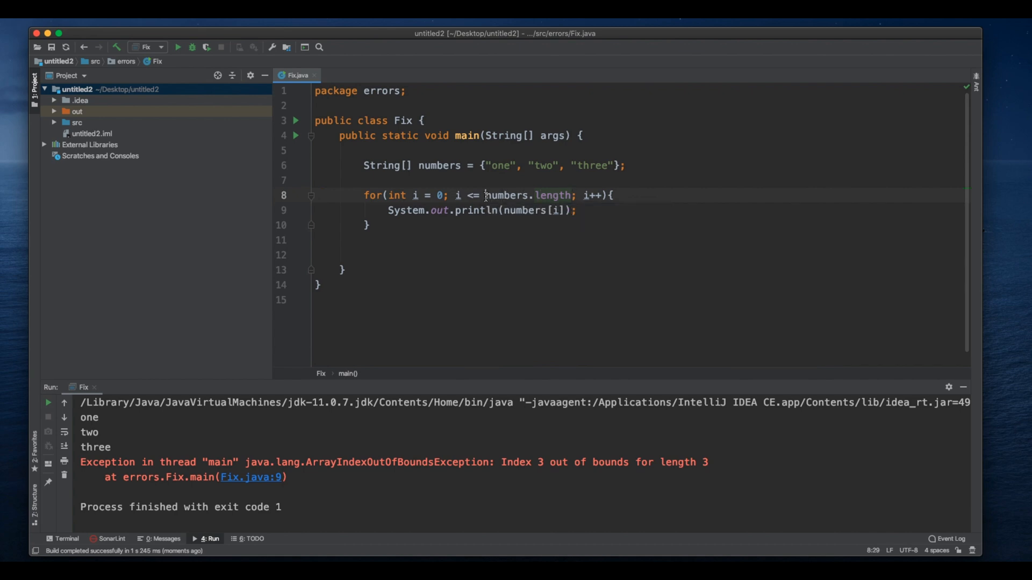
pyautogui.doubleClick(526, 194)
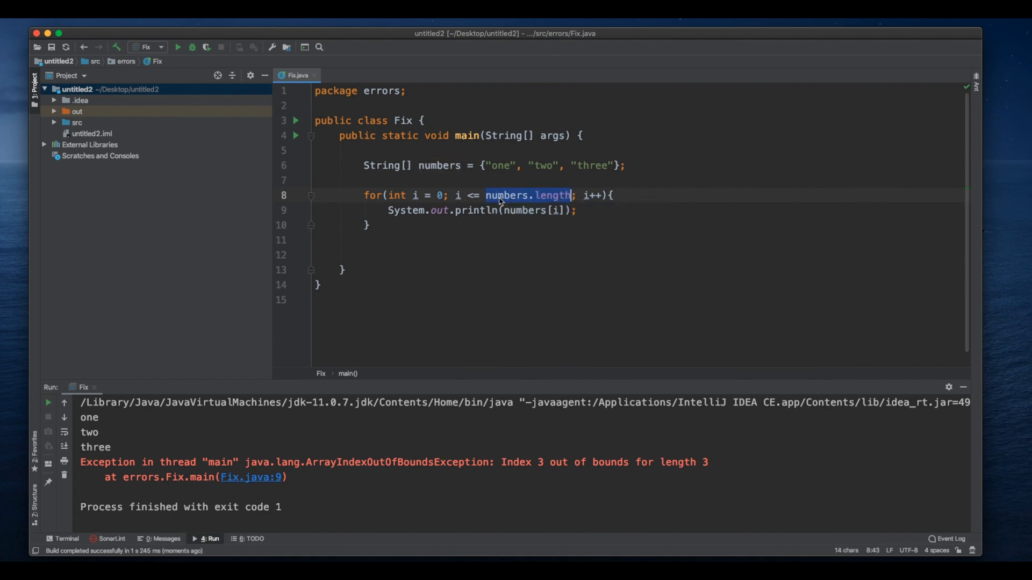
pyautogui.moveTo(361, 194); pyautogui.dragTo(372, 223)
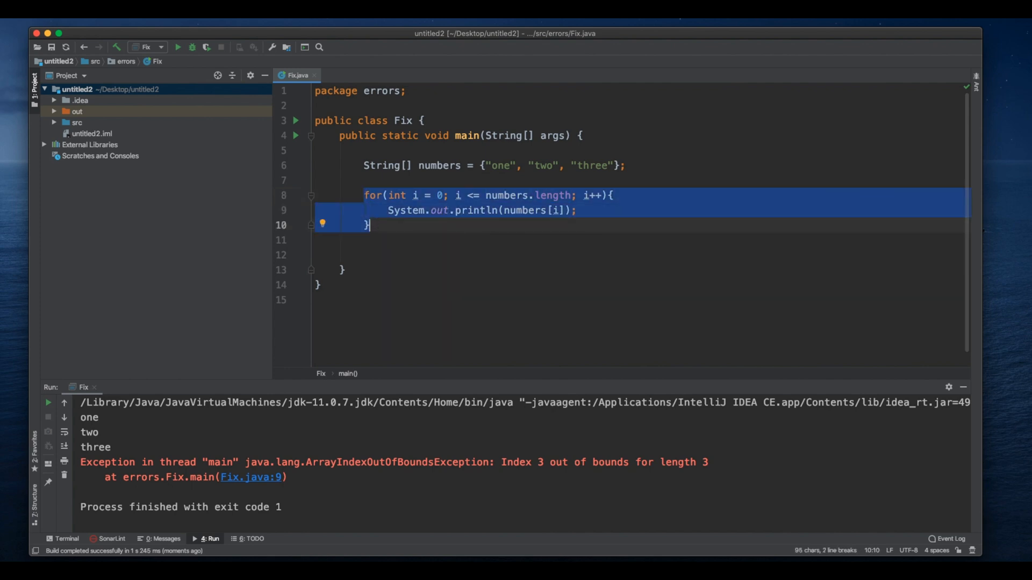
# Step: Replace the for loop with int x = numbers.length;
pyautogui.press('Delete')
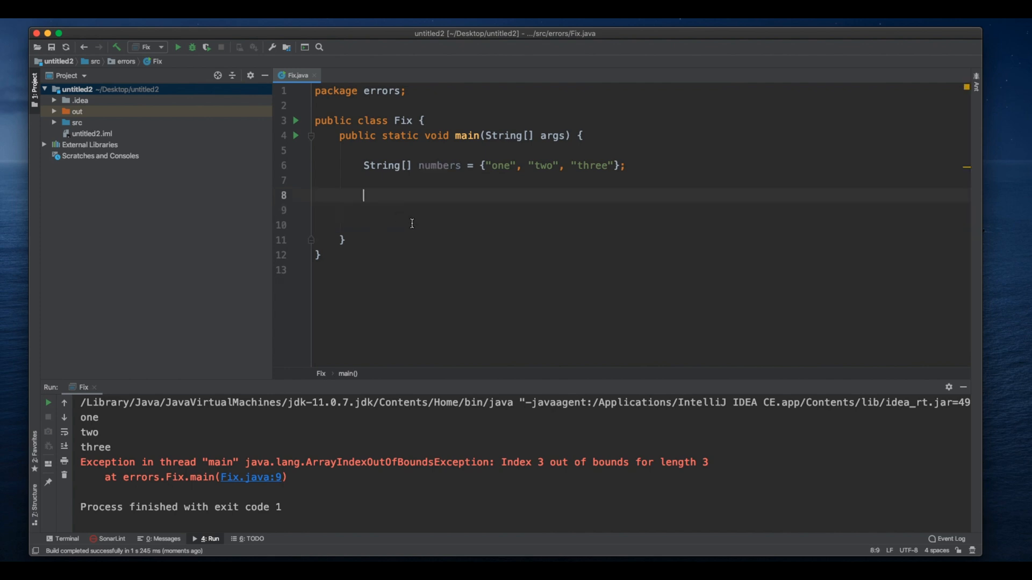
pyautogui.write('int x')
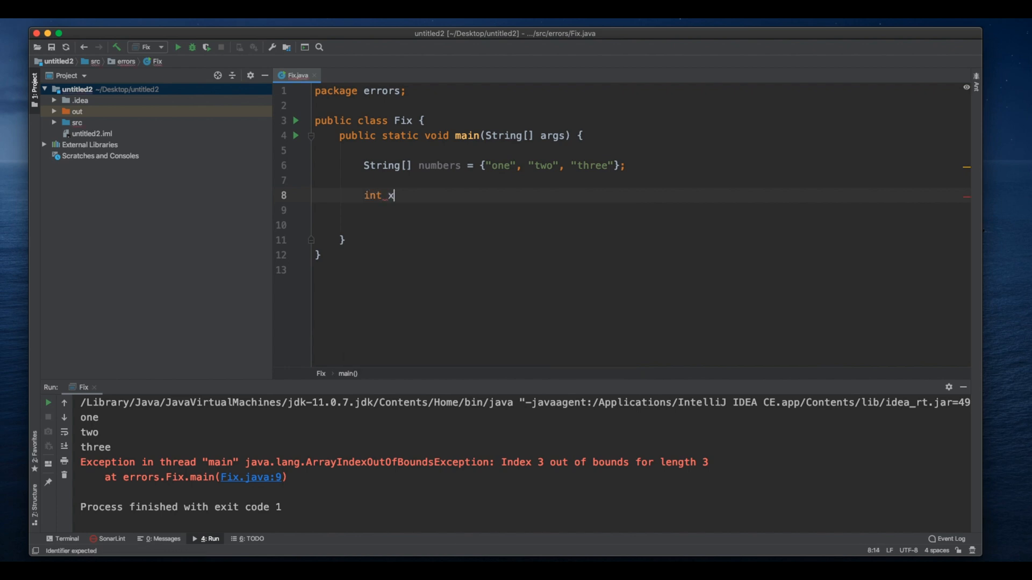
pyautogui.write('= n')
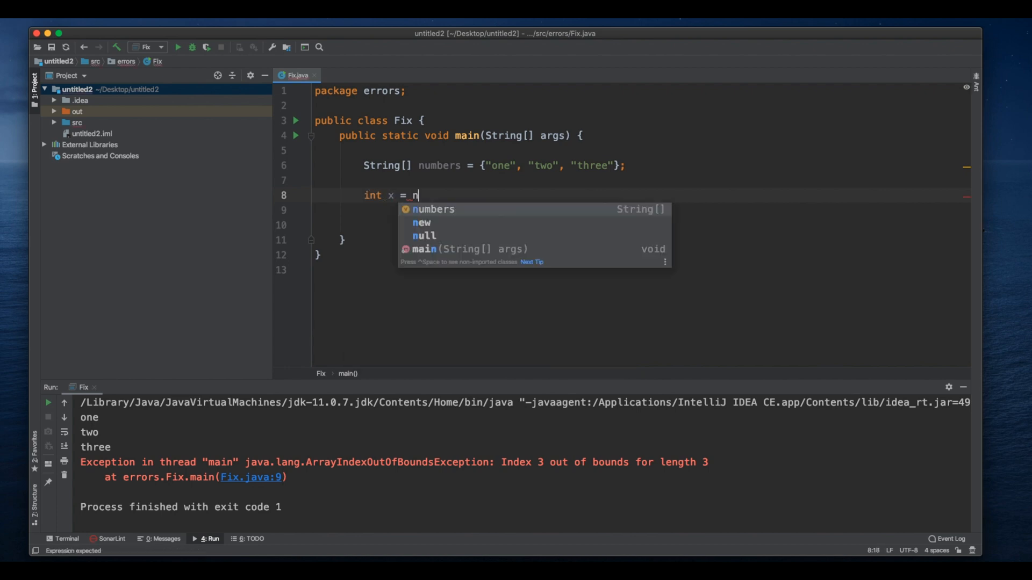
pyautogui.write('umber')
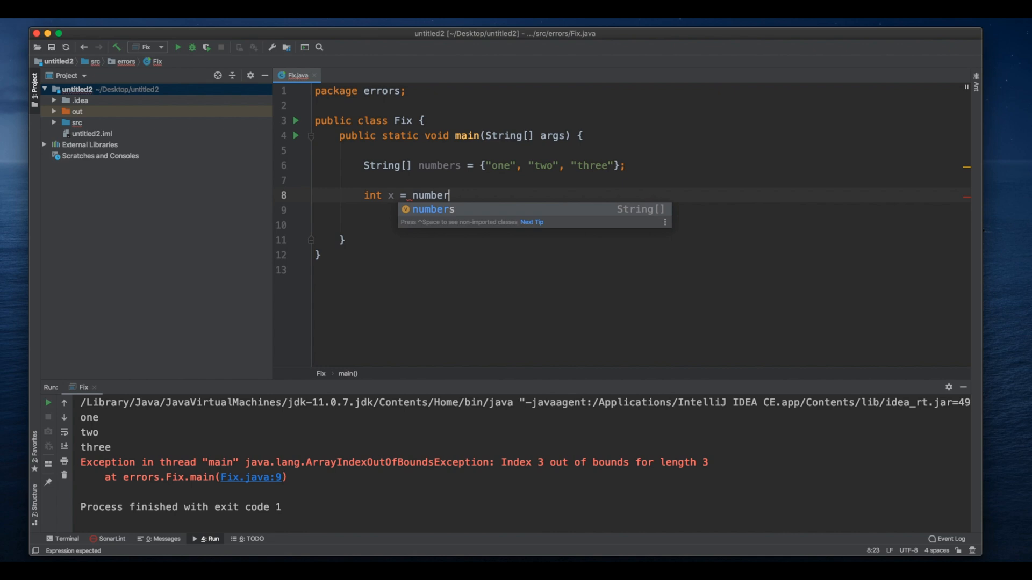
pyautogui.write('s.length;')
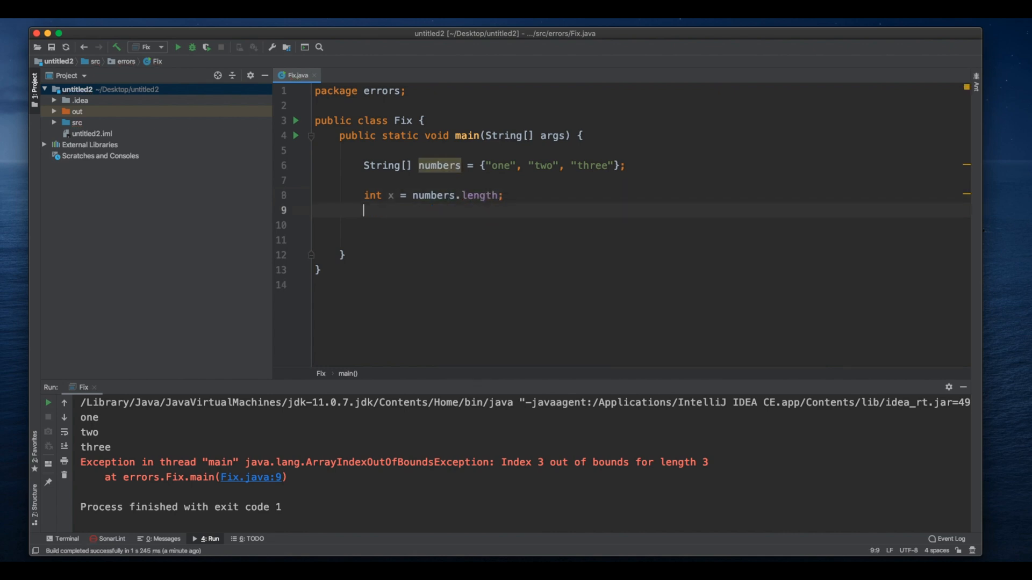
# Step: Add System.out.println(x); and rerun the program
pyautogui.write('System.out.println(x);')
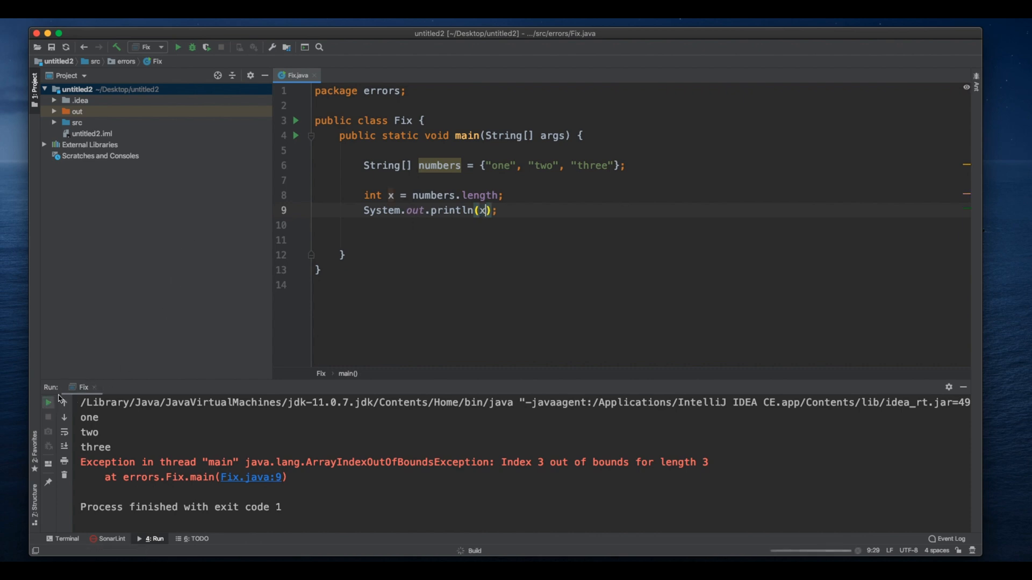
pyautogui.click(176, 47)
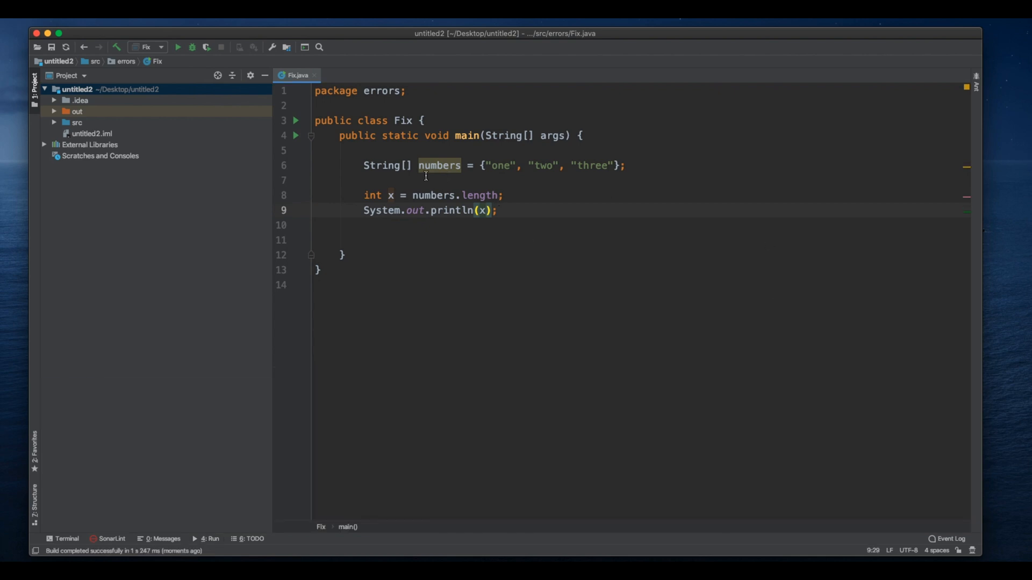
pyautogui.click(363, 196)
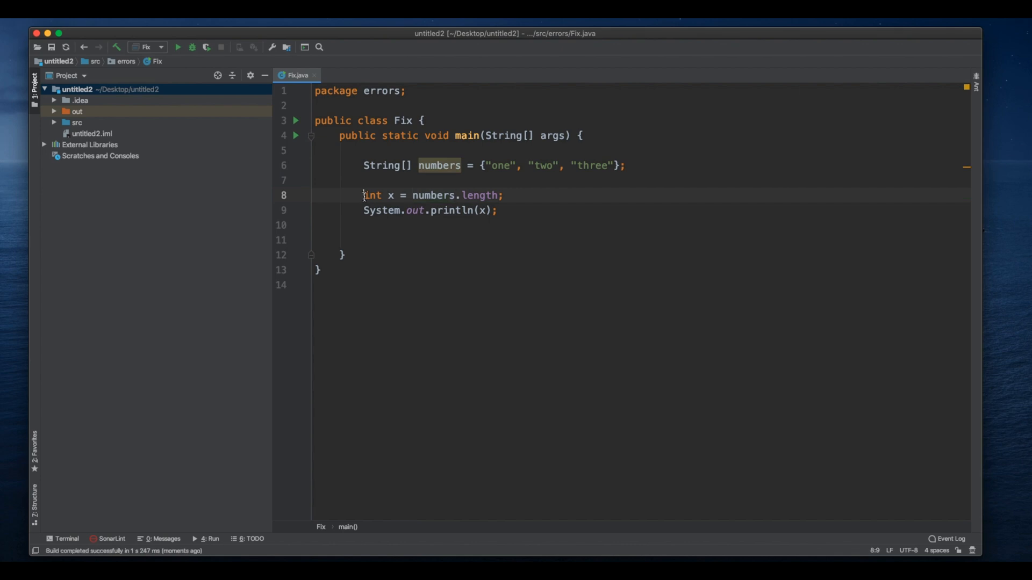
# Step: Inspect the loop's numbers.length bound, the index i, and the start value 0
pyautogui.click(495, 165)
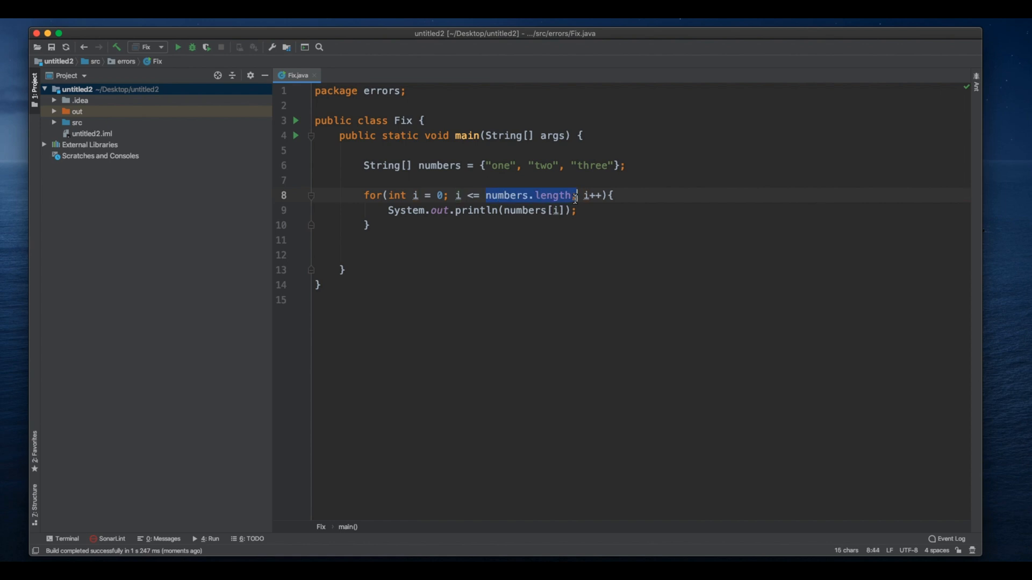
pyautogui.click(534, 195)
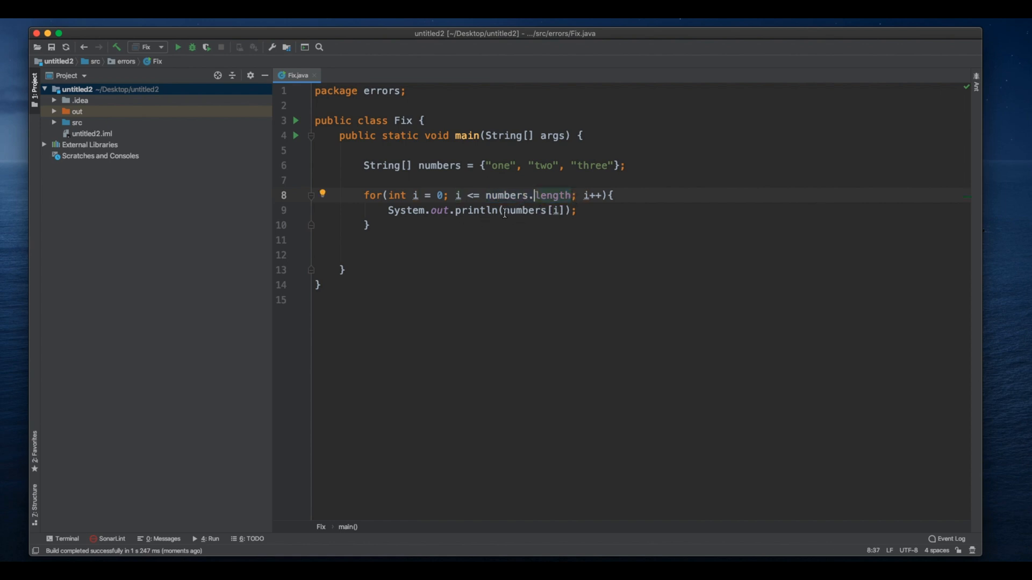
pyautogui.click(512, 210)
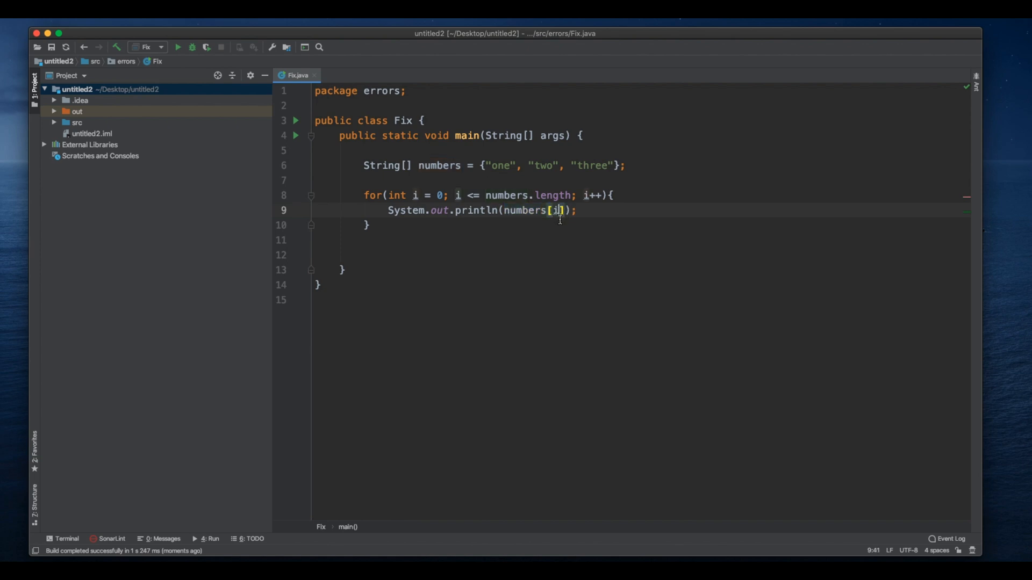
pyautogui.click(442, 195)
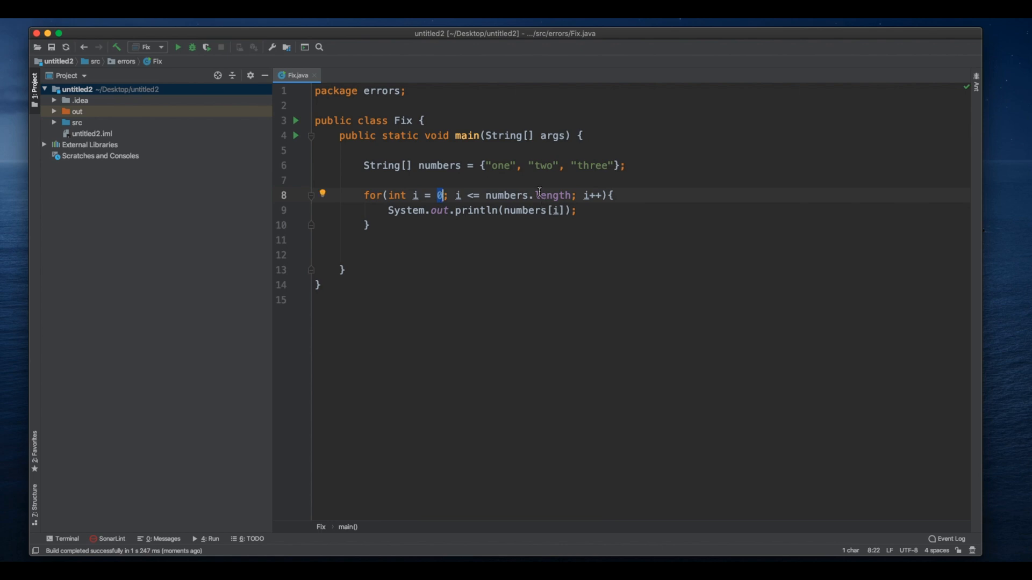
pyautogui.moveTo(549, 216)
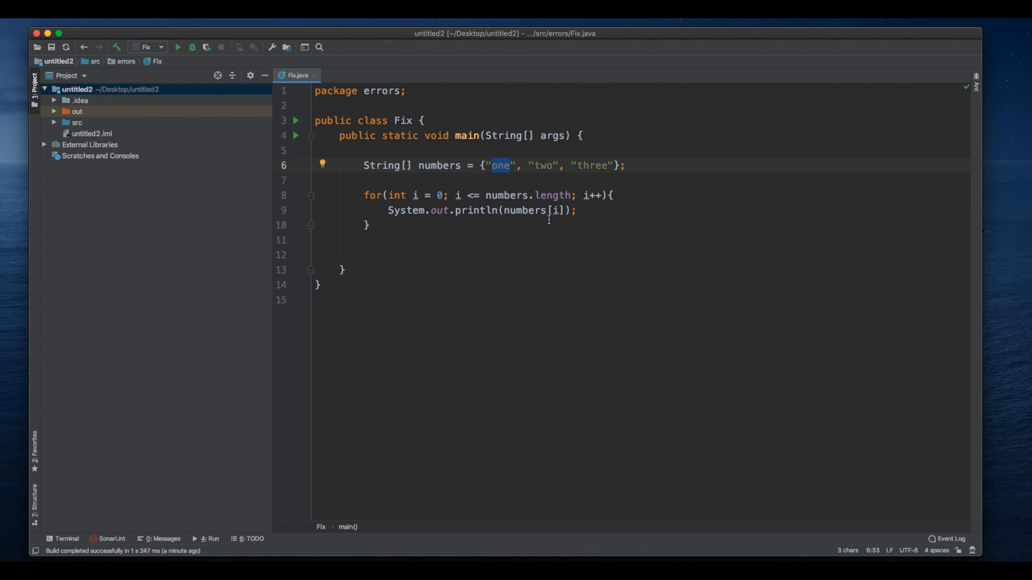
# Step: Examine the array words one, two and three on the declaration line
pyautogui.click(544, 165)
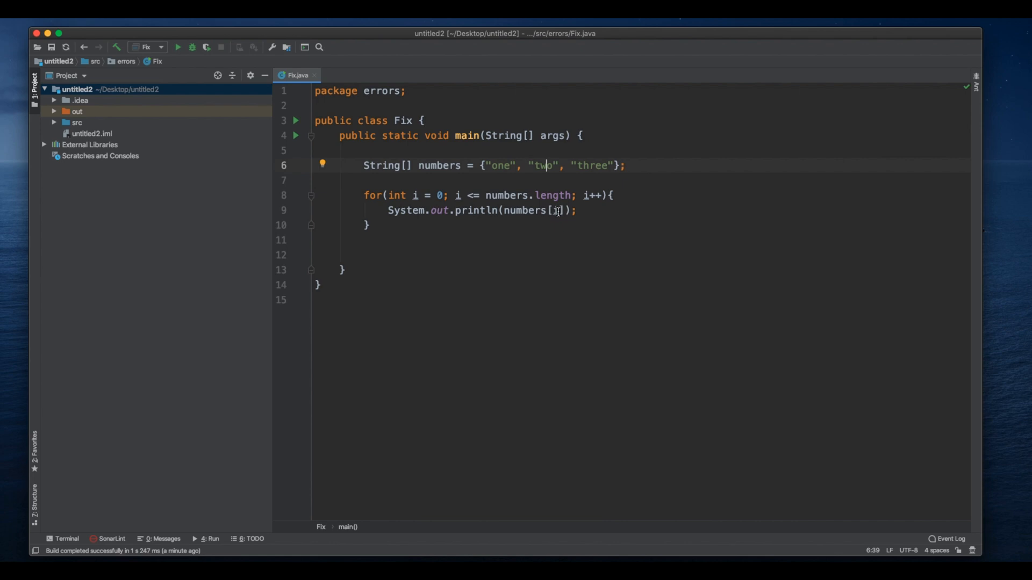
pyautogui.doubleClick(592, 165)
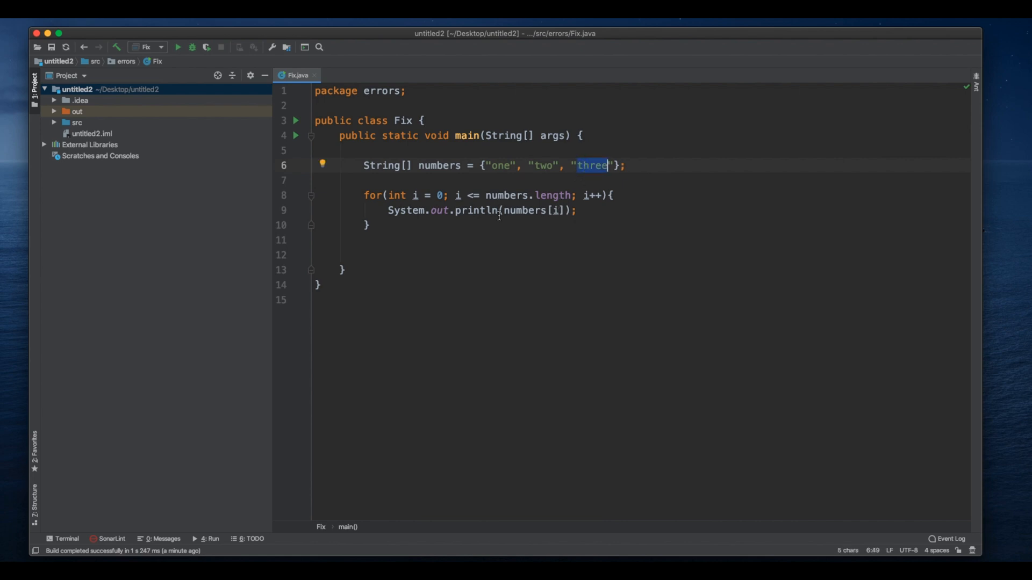
pyautogui.moveTo(545, 199)
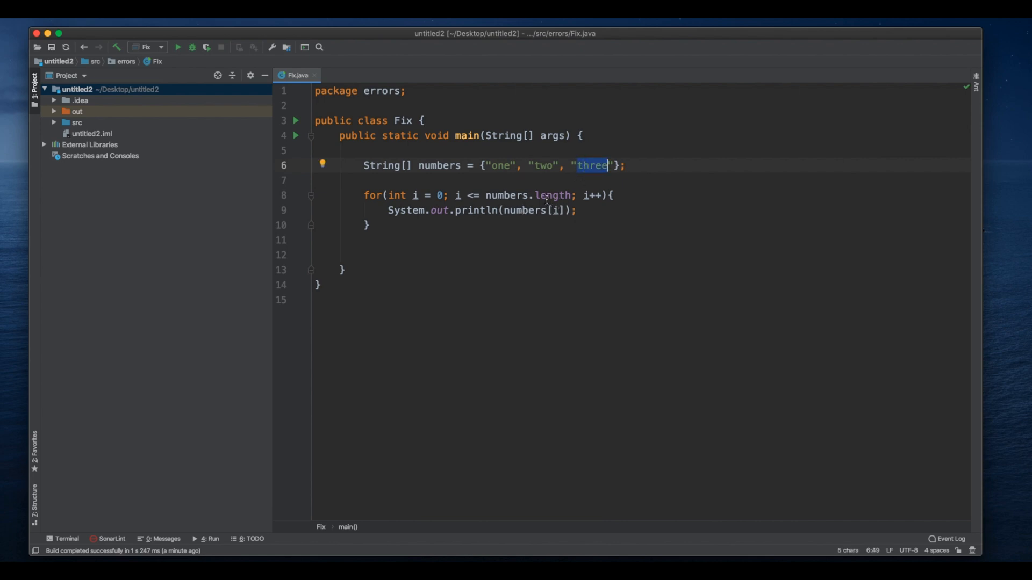
pyautogui.moveTo(528, 238)
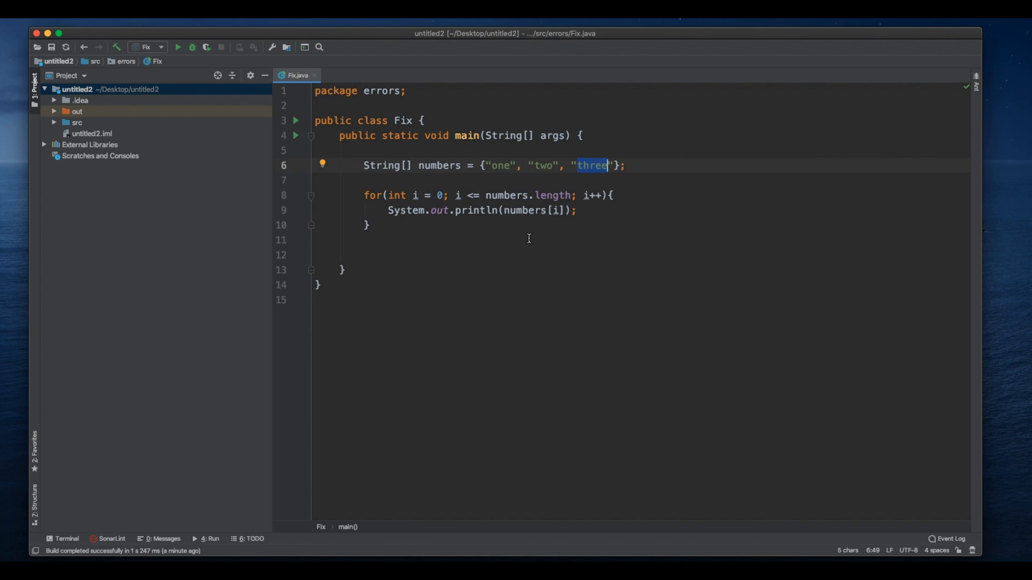
pyautogui.click(639, 165)
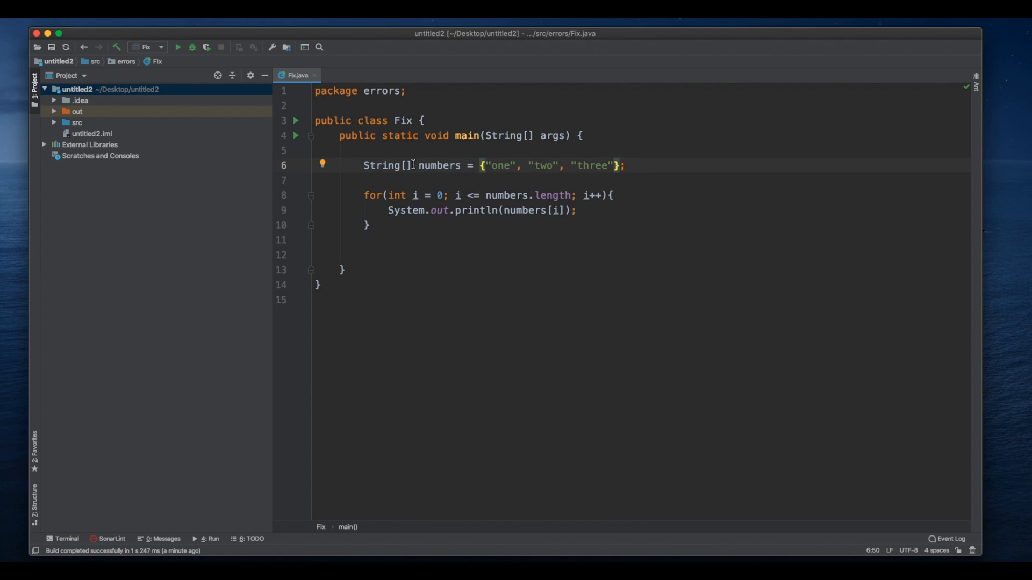
pyautogui.click(484, 165)
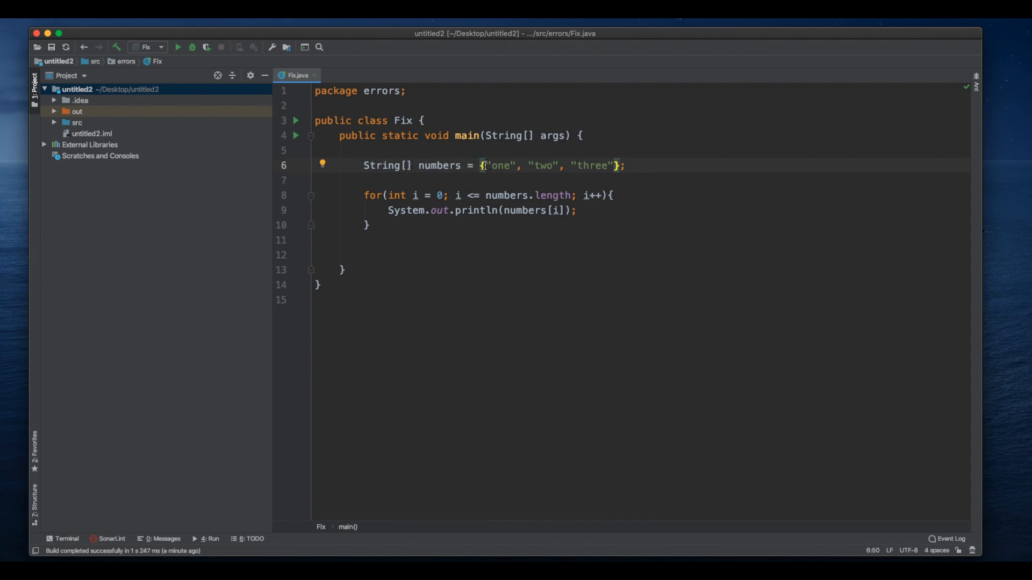
pyautogui.click(501, 164)
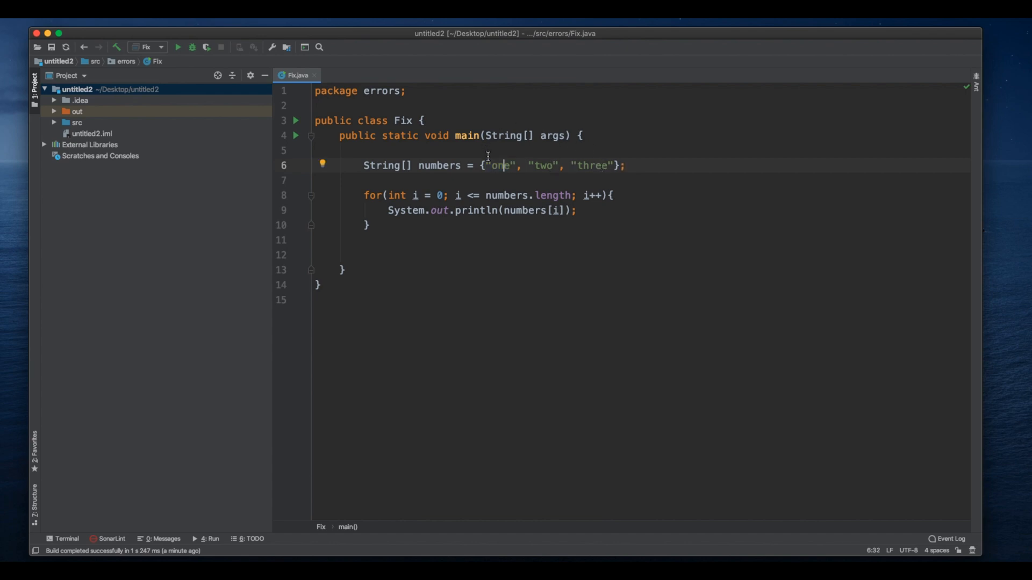
pyautogui.moveTo(500, 152)
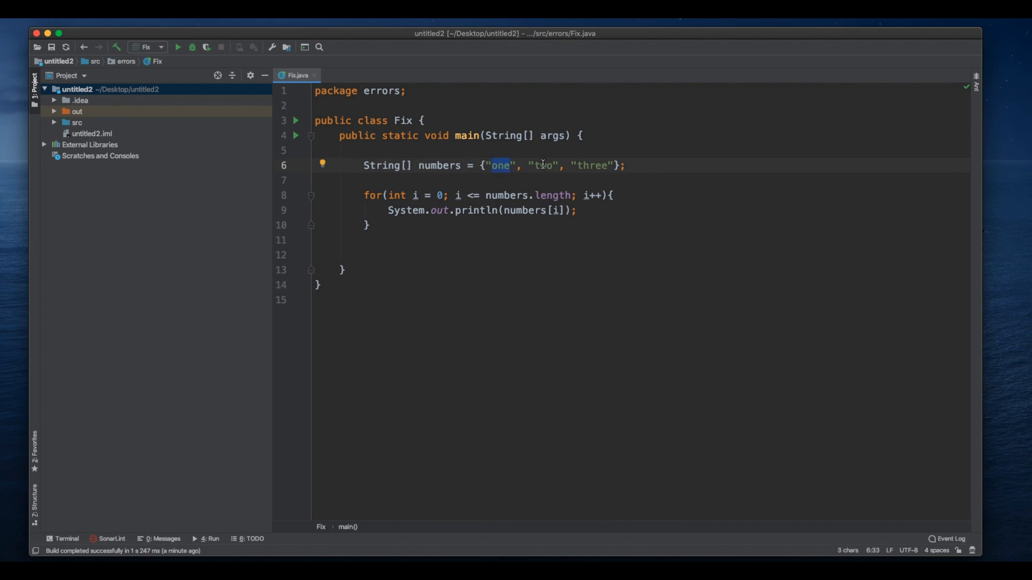
pyautogui.doubleClick(592, 165)
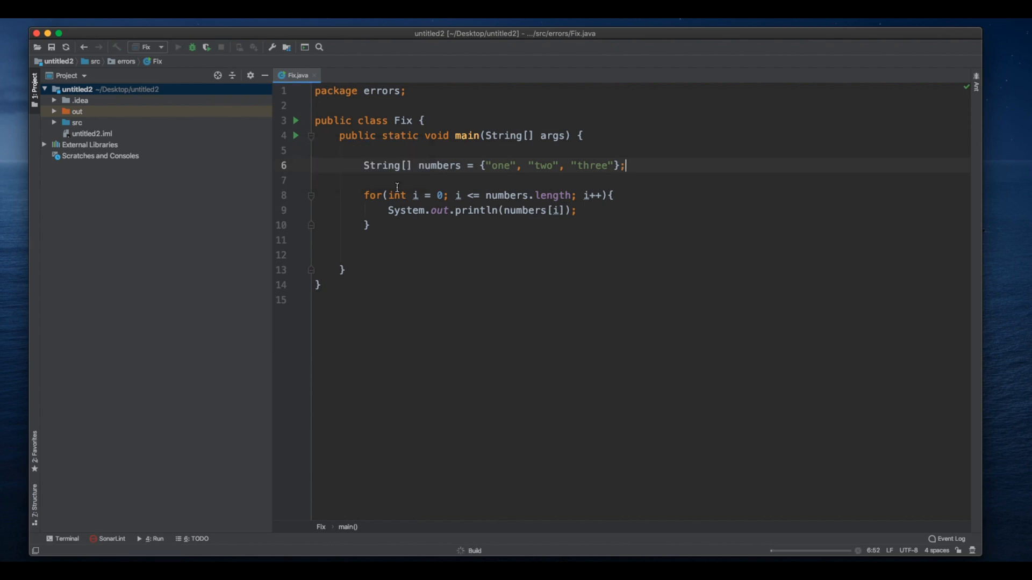
# Step: Rerun, highlight ArrayIndexOutOfBoundsException, and move the caret after numbers.length in the condition
pyautogui.click(177, 46)
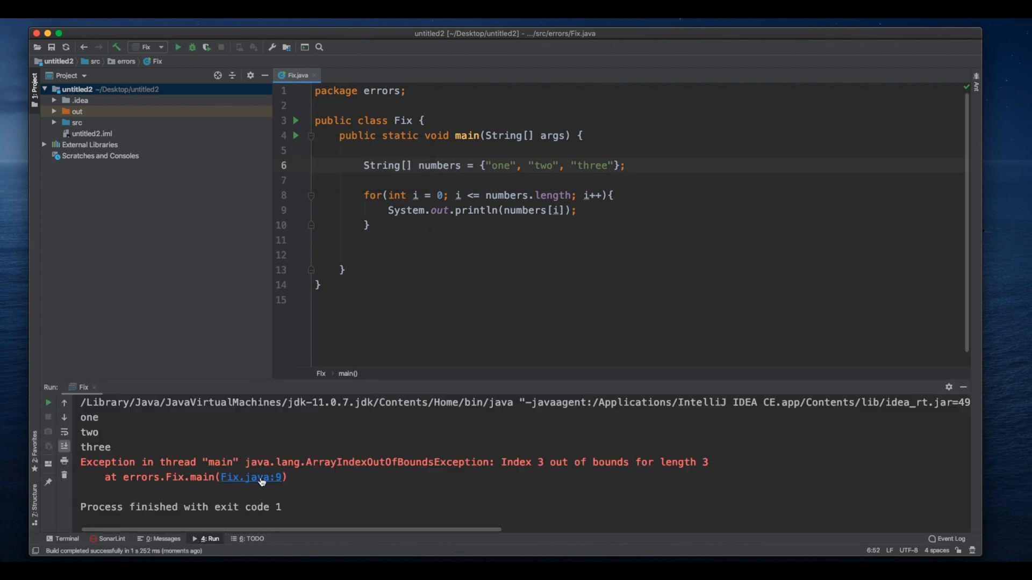
pyautogui.doubleClick(399, 462)
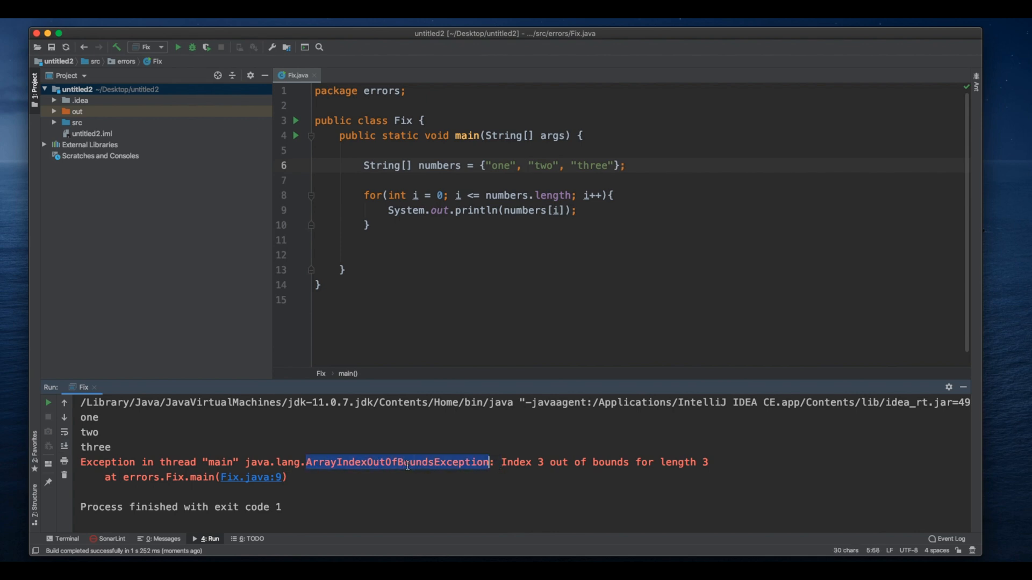
pyautogui.moveTo(451, 466)
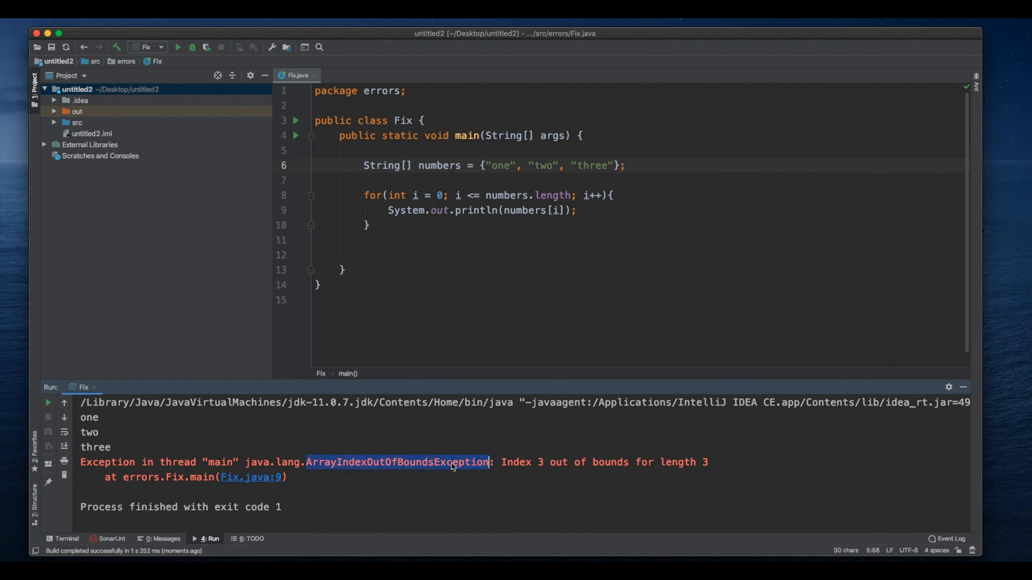
pyautogui.click(578, 210)
pyautogui.write(' - ')
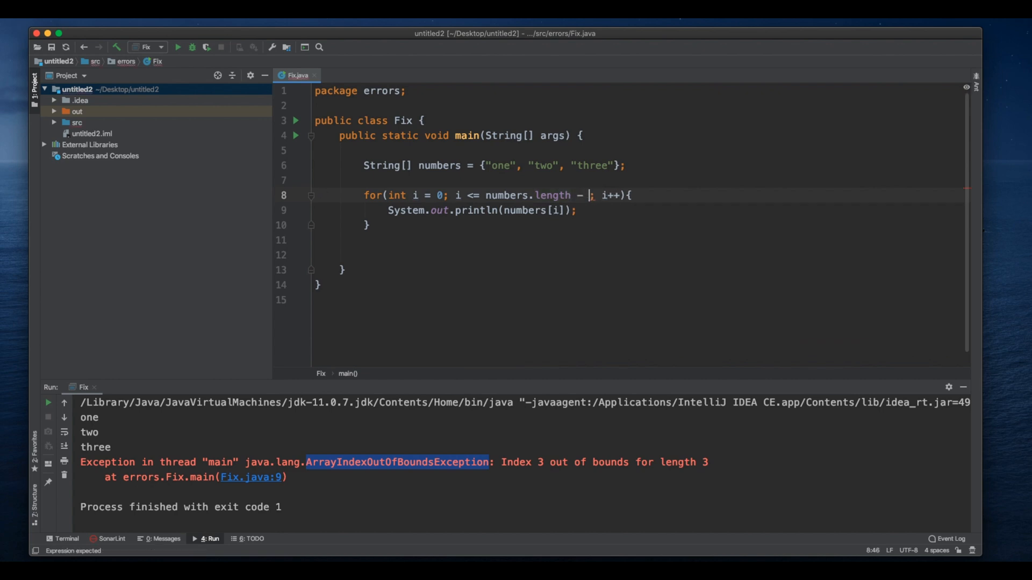
pyautogui.write('1')
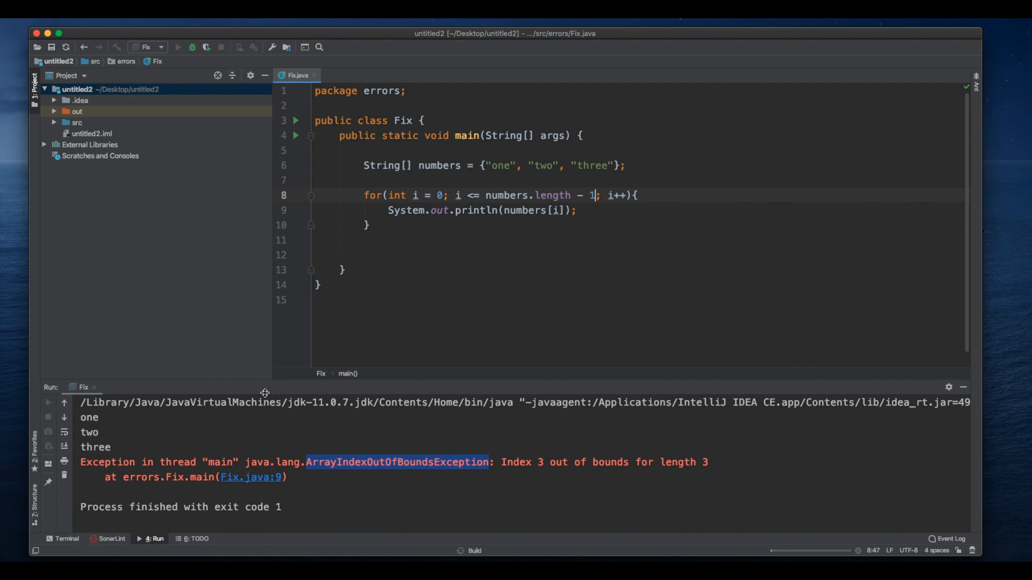
pyautogui.click(177, 46)
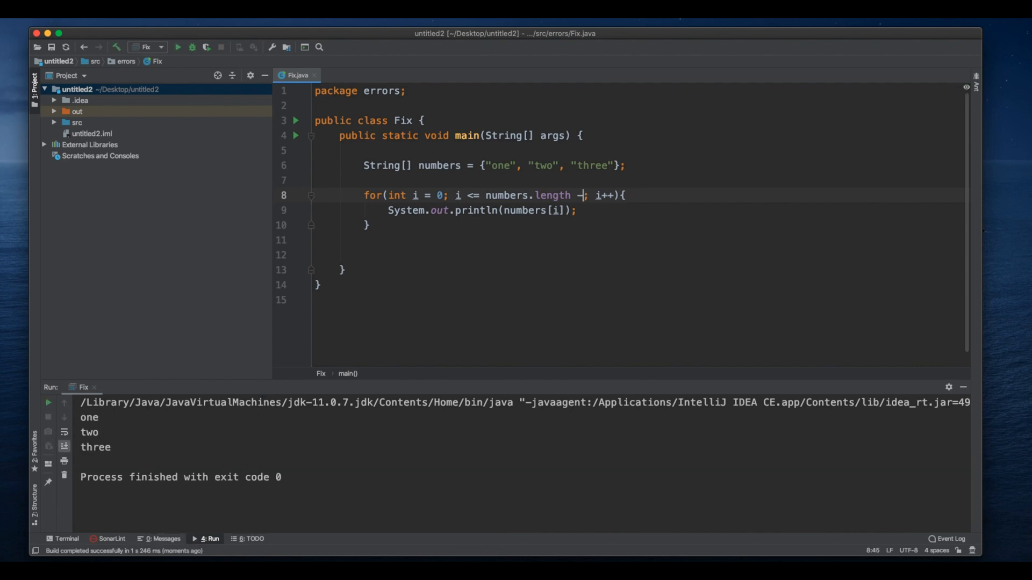
pyautogui.press('Backspace')
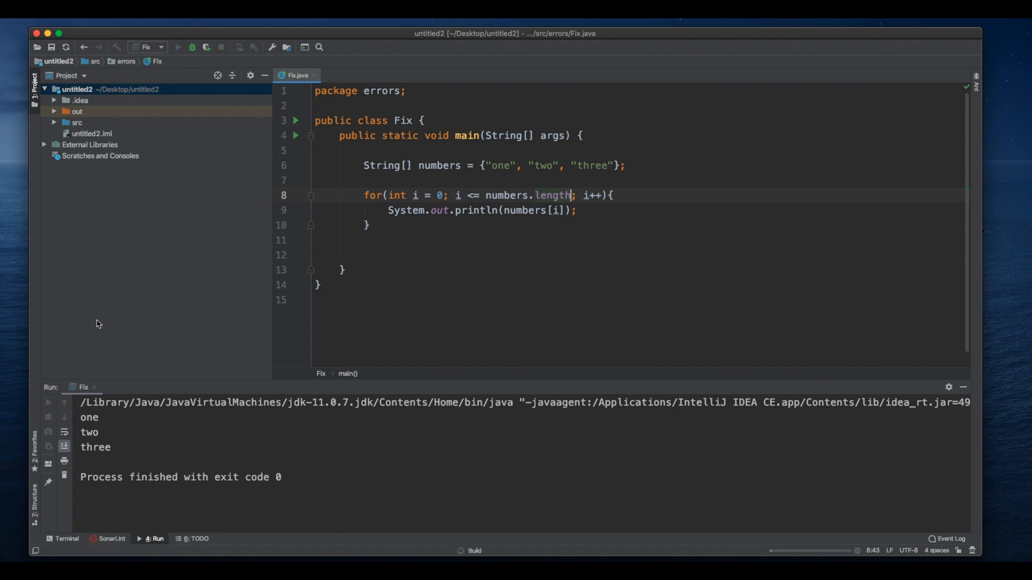
pyautogui.click(177, 47)
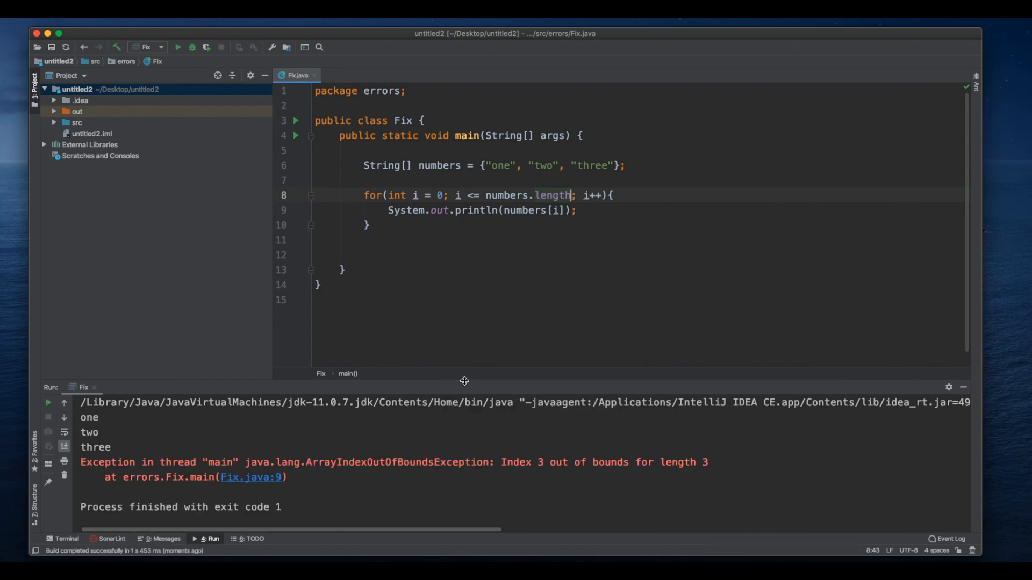
pyautogui.moveTo(439, 210)
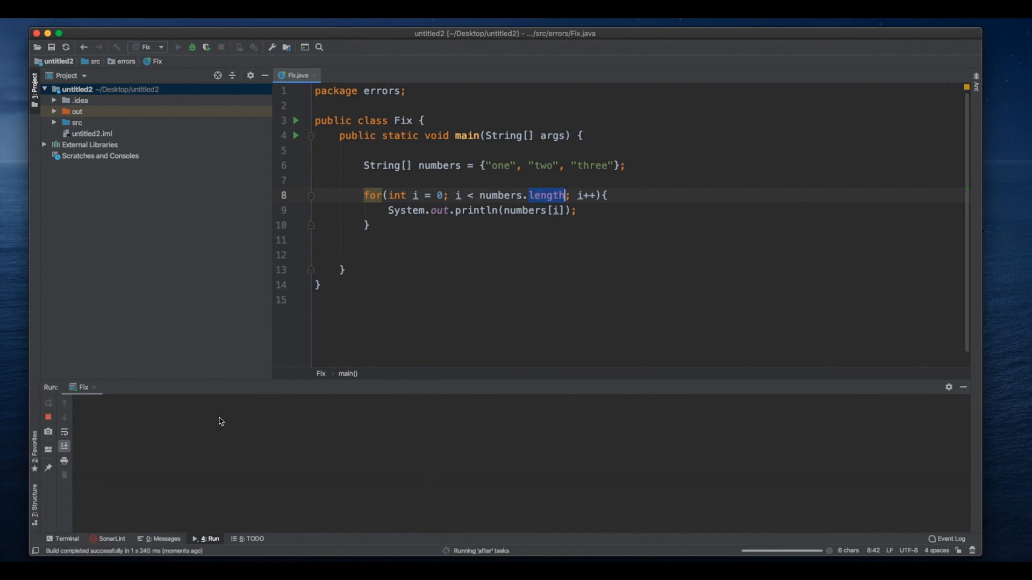
# Step: Rerun with i < numbers.length and dismiss the System documentation popup
pyautogui.click(177, 46)
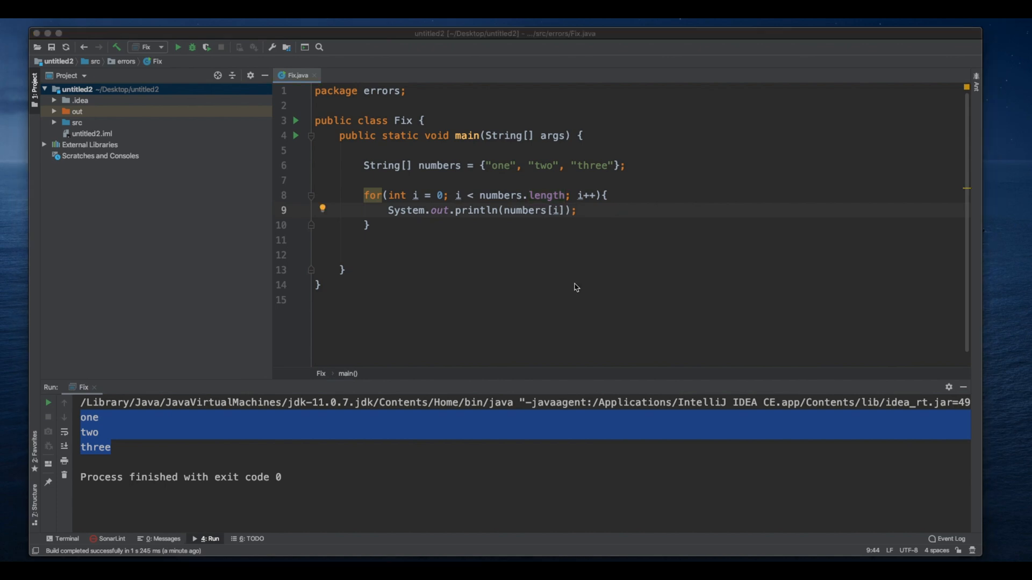
pyautogui.moveTo(406, 210)
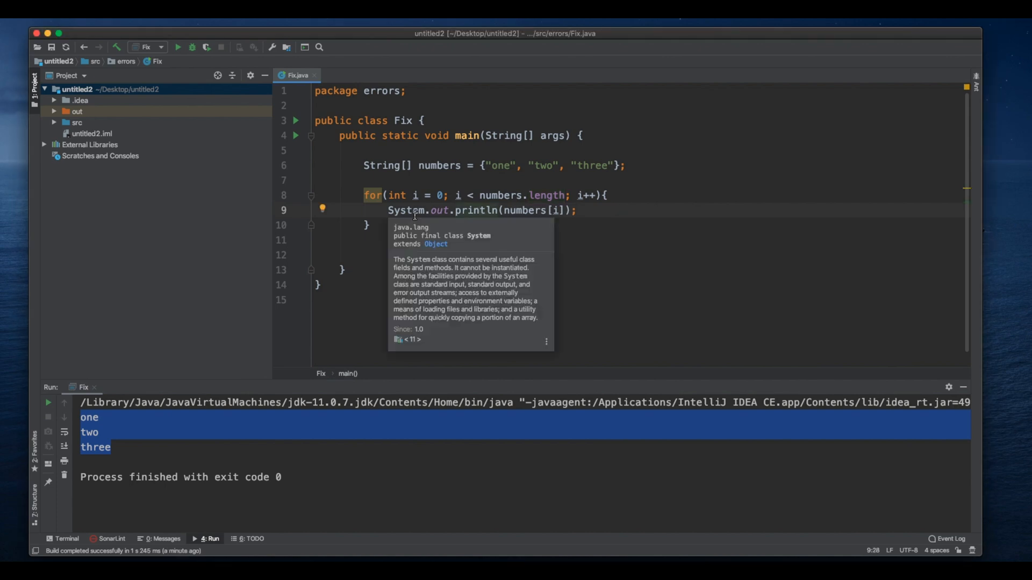
pyautogui.click(584, 273)
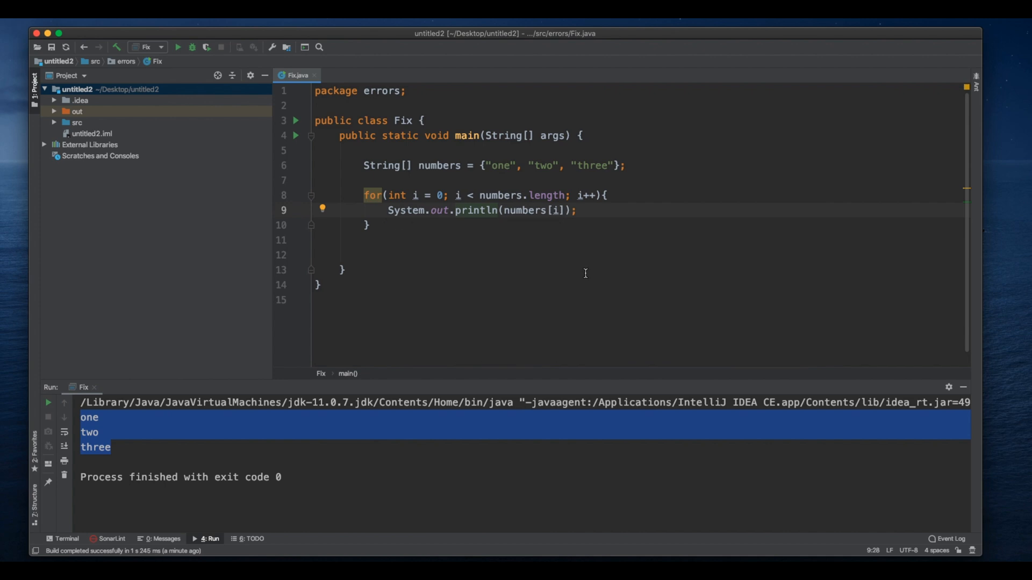
pyautogui.moveTo(587, 255)
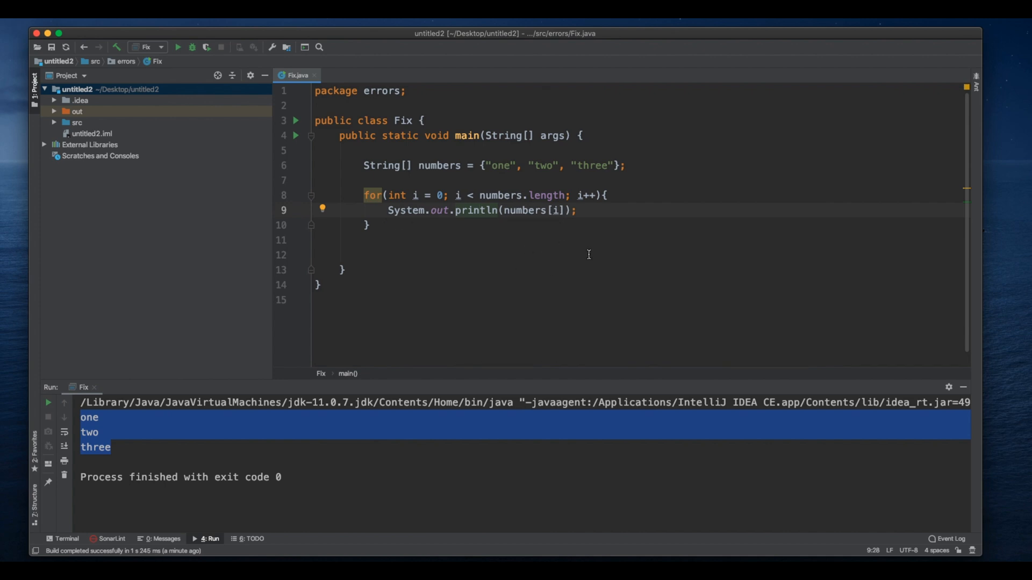